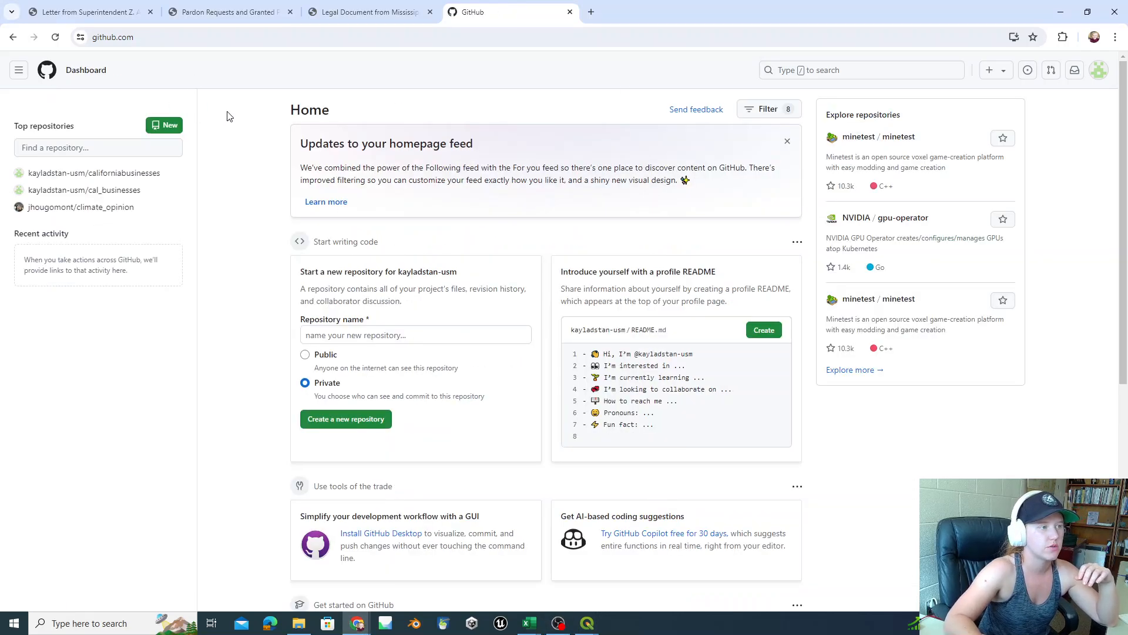
pyautogui.moveTo(212, 170)
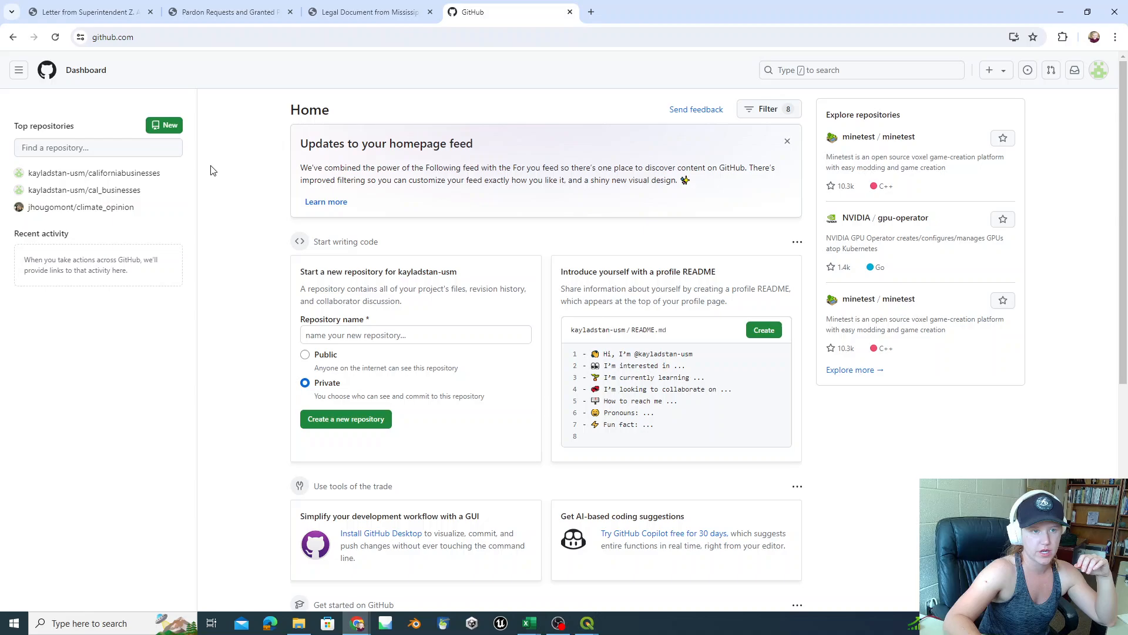
# - Start a new repository and name it cwrgm-pardons
pyautogui.click(346, 419)
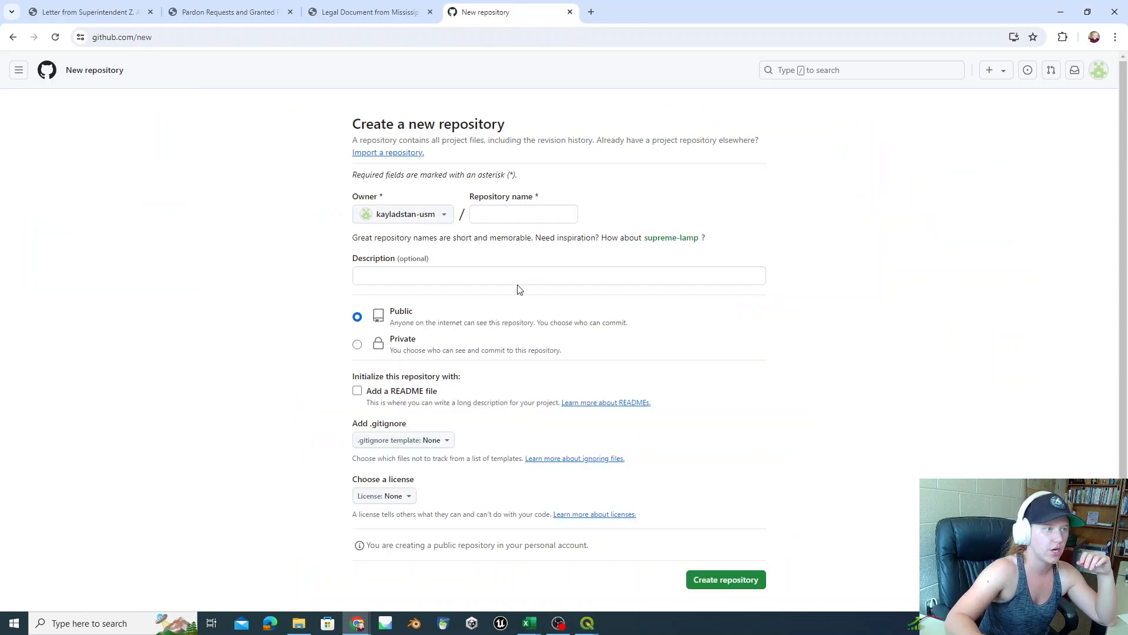
pyautogui.click(523, 214)
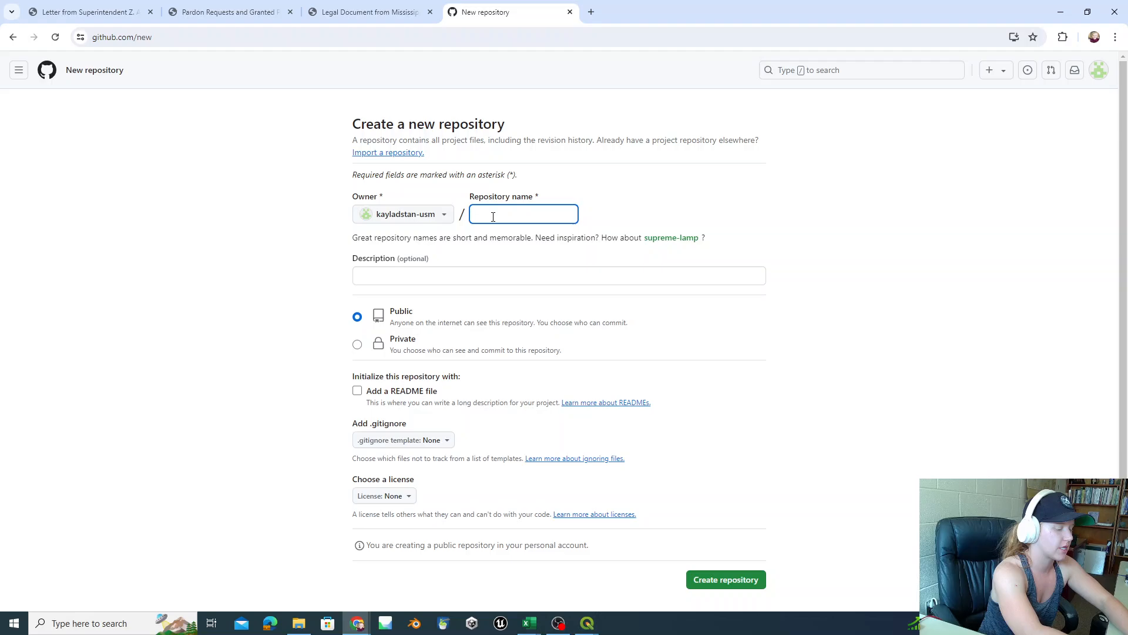
pyautogui.write('c')
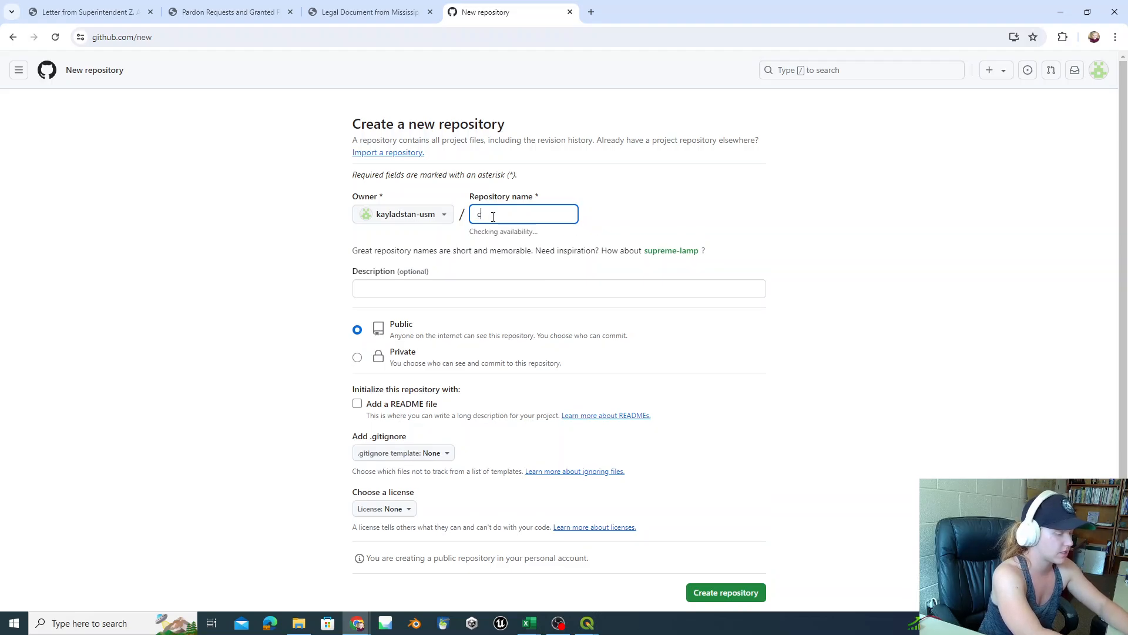
pyautogui.write('wrgm')
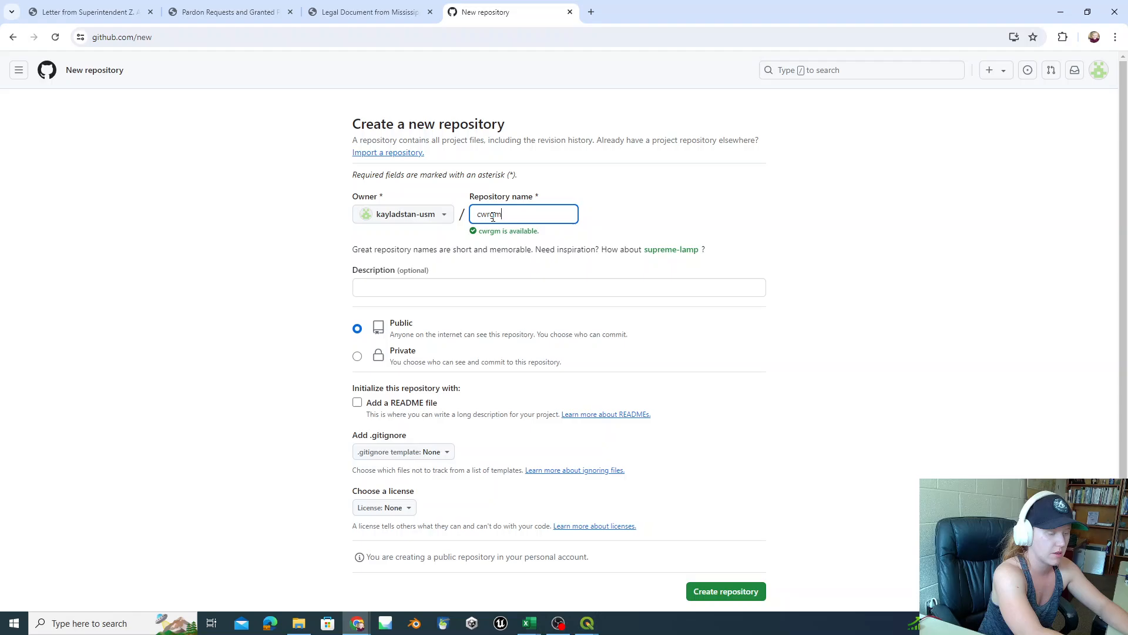
pyautogui.write('-pardons')
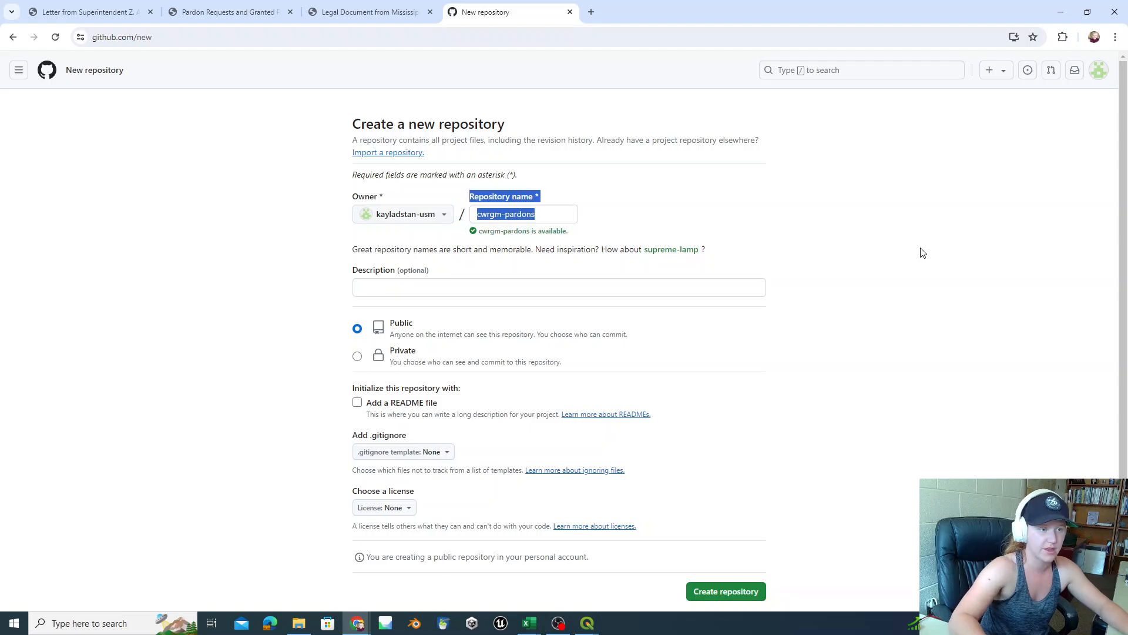
pyautogui.moveTo(395, 301)
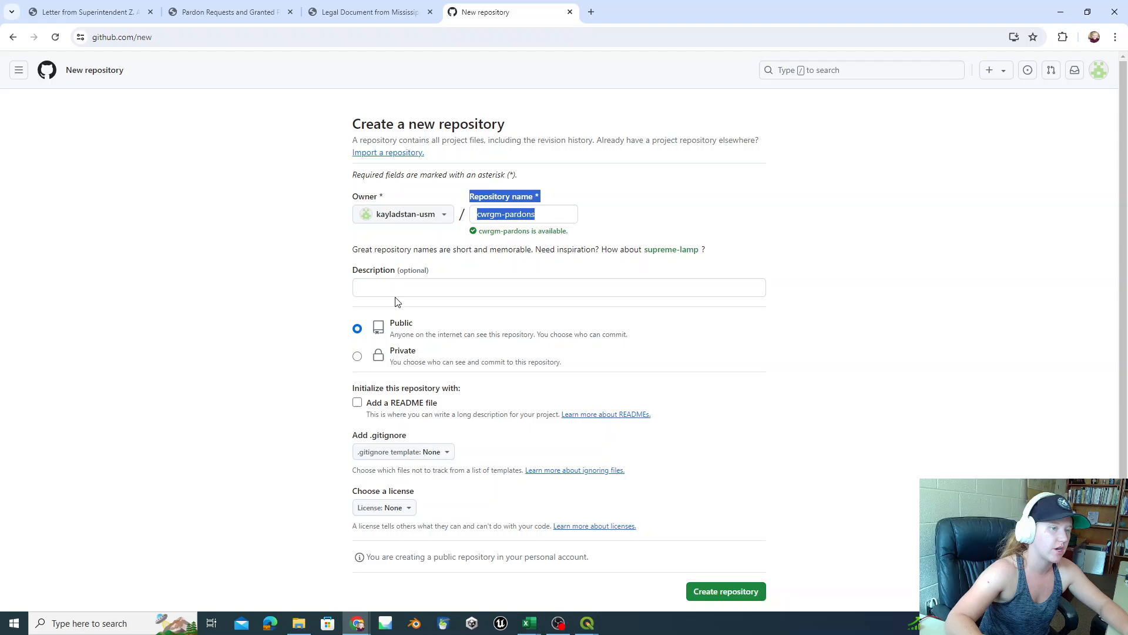
pyautogui.moveTo(369, 262)
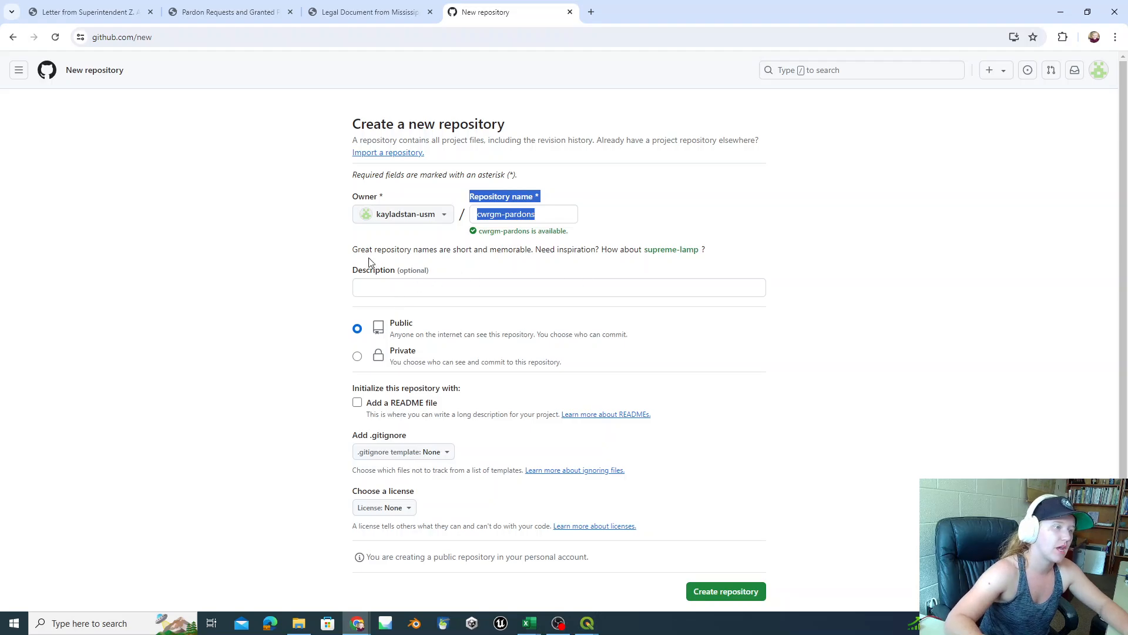
# - Describe it as a webmap of Mississippi larceny pardons during CW & R
pyautogui.click(558, 287)
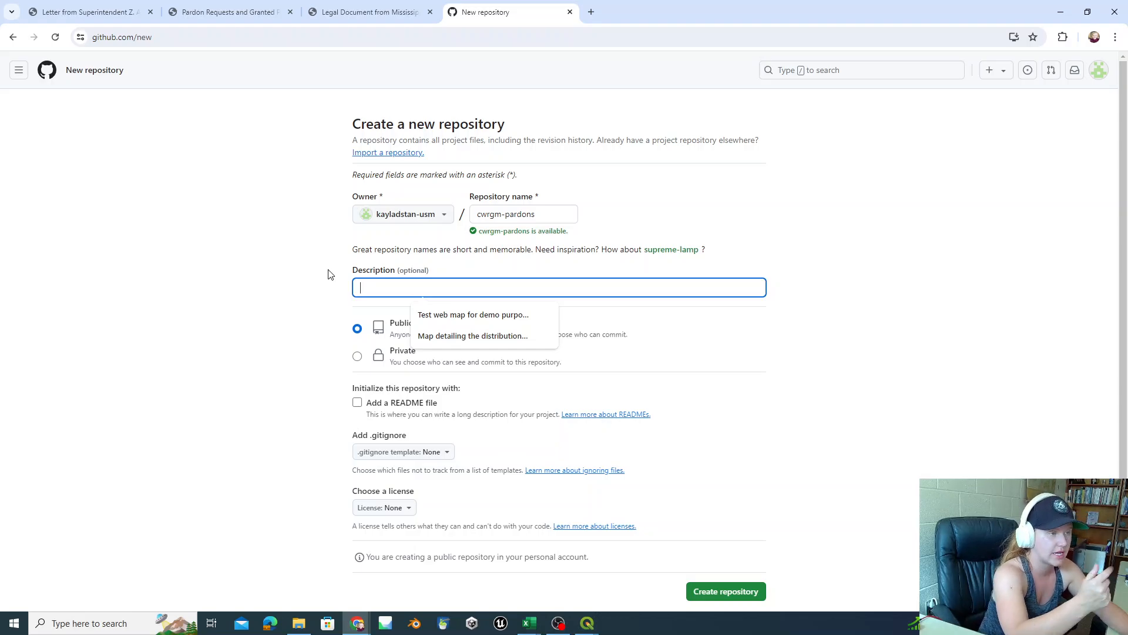
pyautogui.write('Webmp')
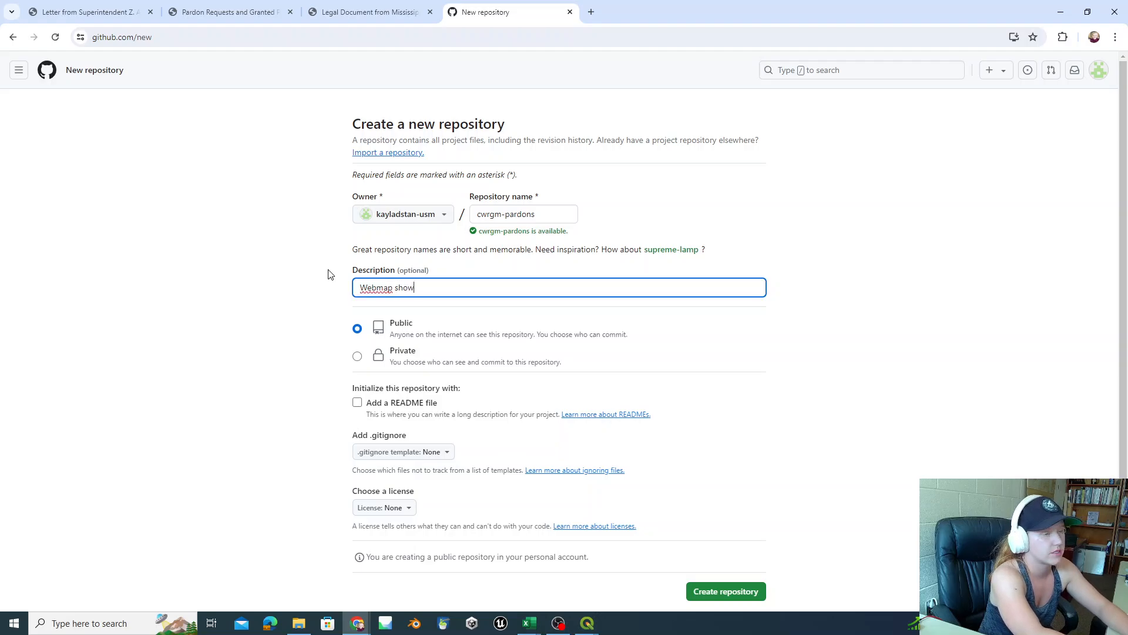
pyautogui.write('casing the pardons for larceny')
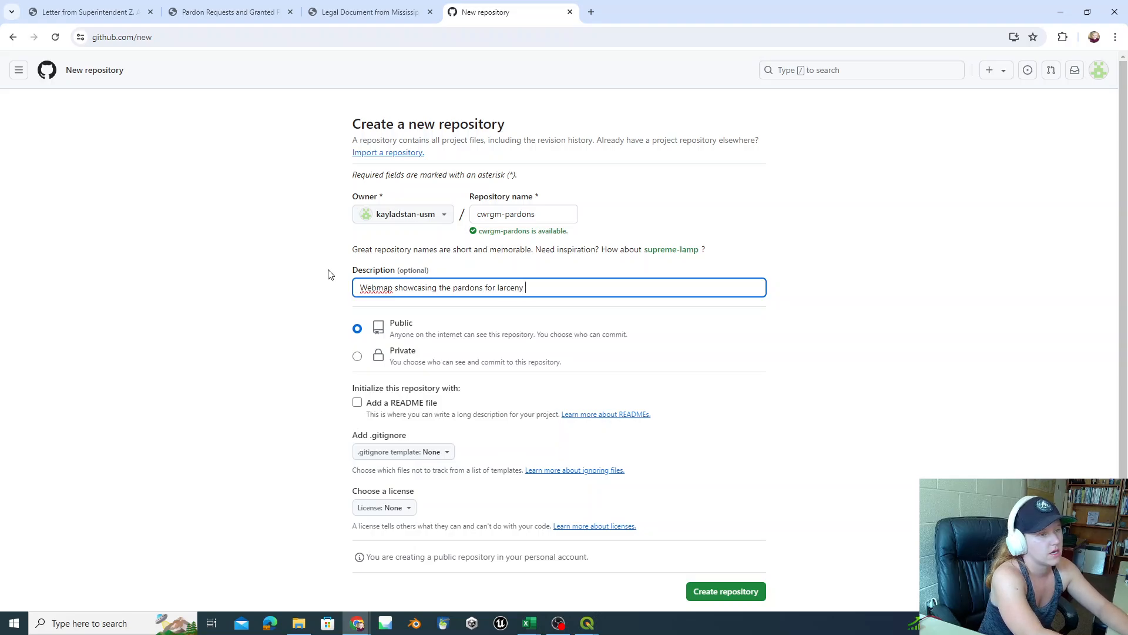
pyautogui.write('in')
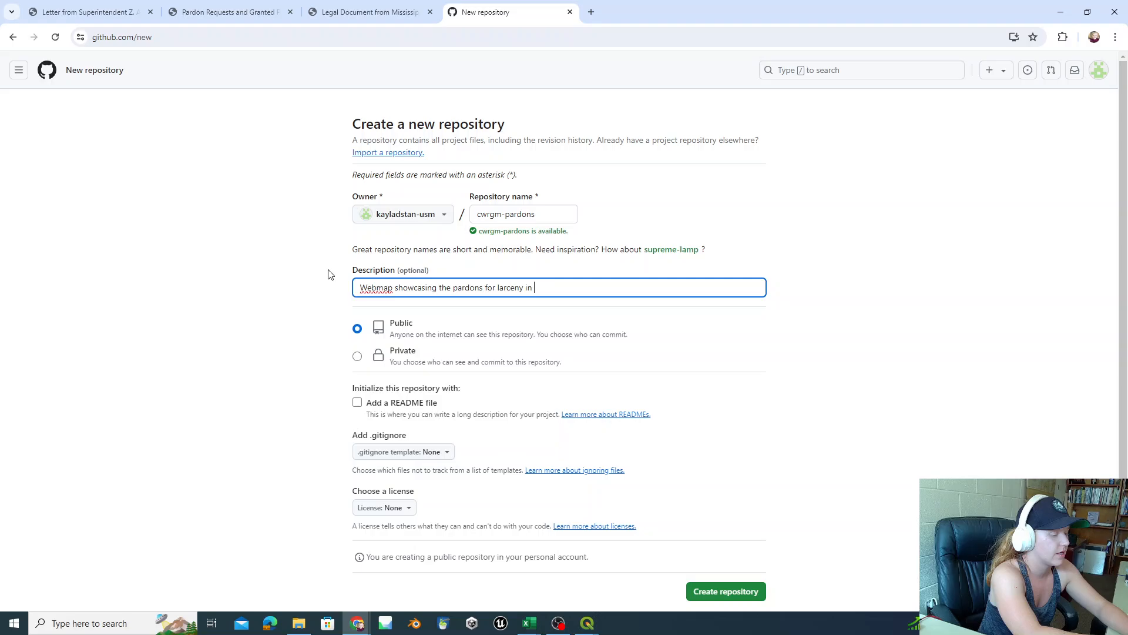
pyautogui.write('Mississippi')
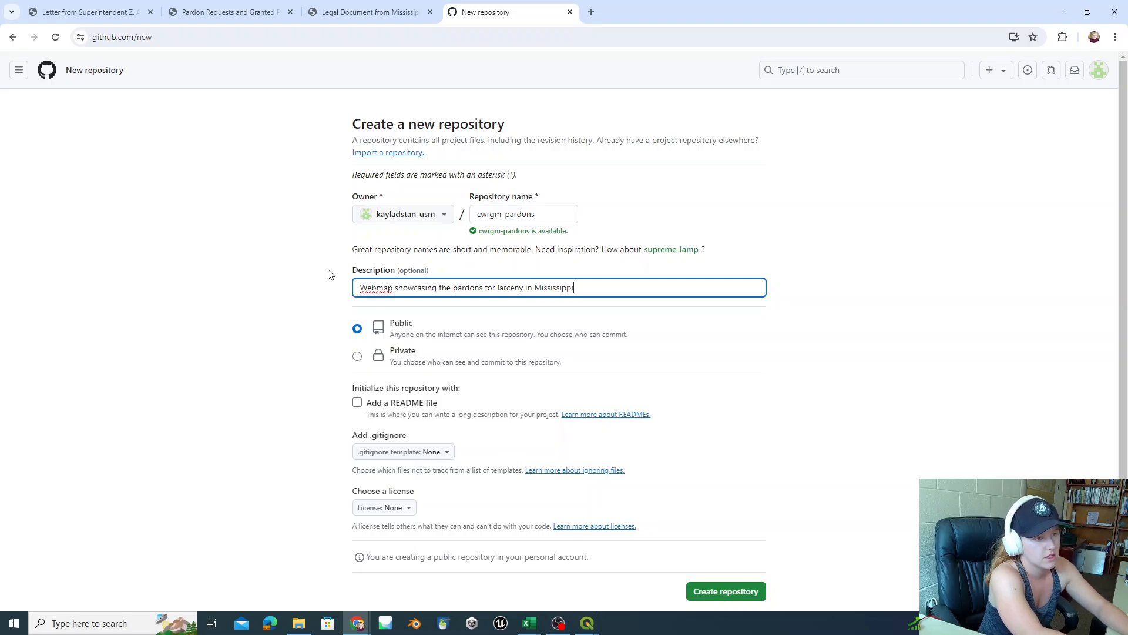
pyautogui.write('during C')
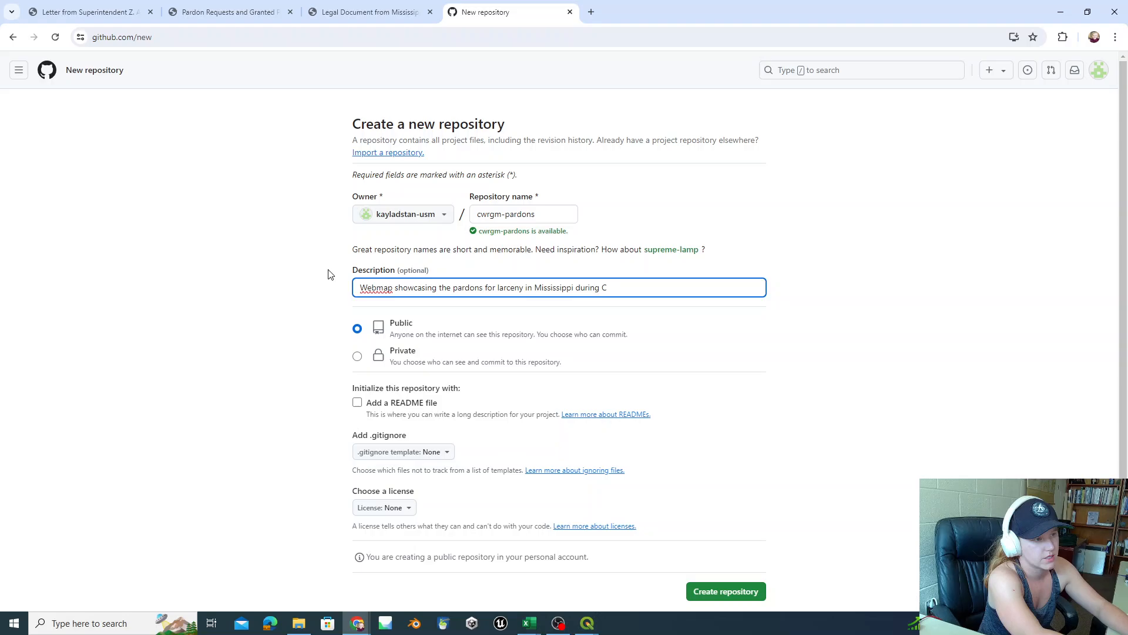
pyautogui.write('W')
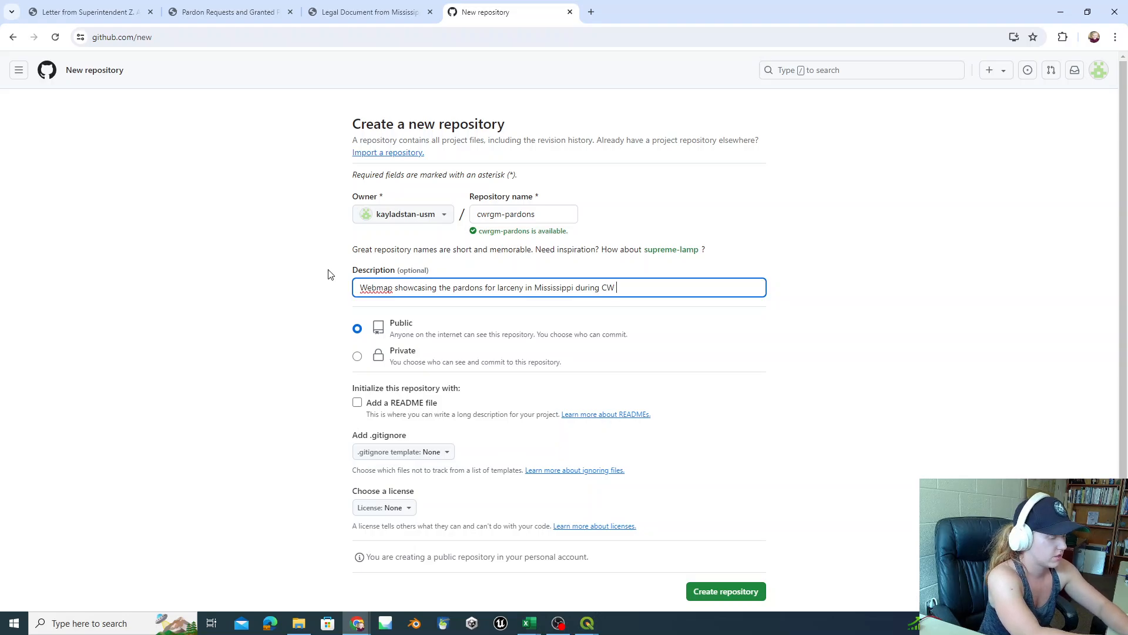
pyautogui.write('& R.')
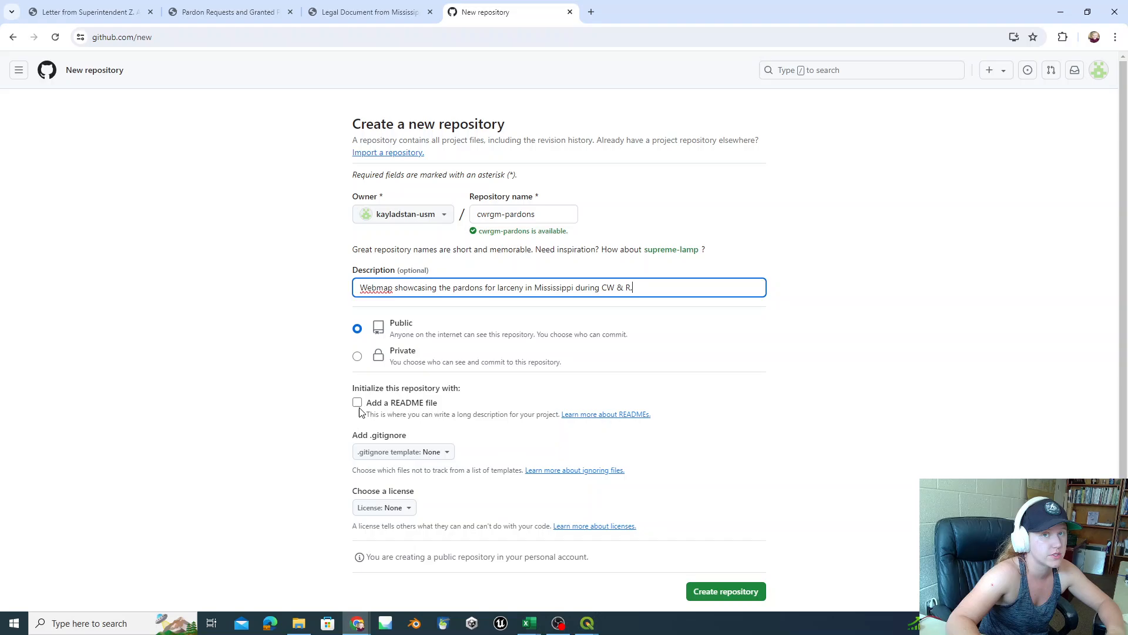
# - Add a README and the GNU General Public License v3.0, then create the repository
pyautogui.click(357, 402)
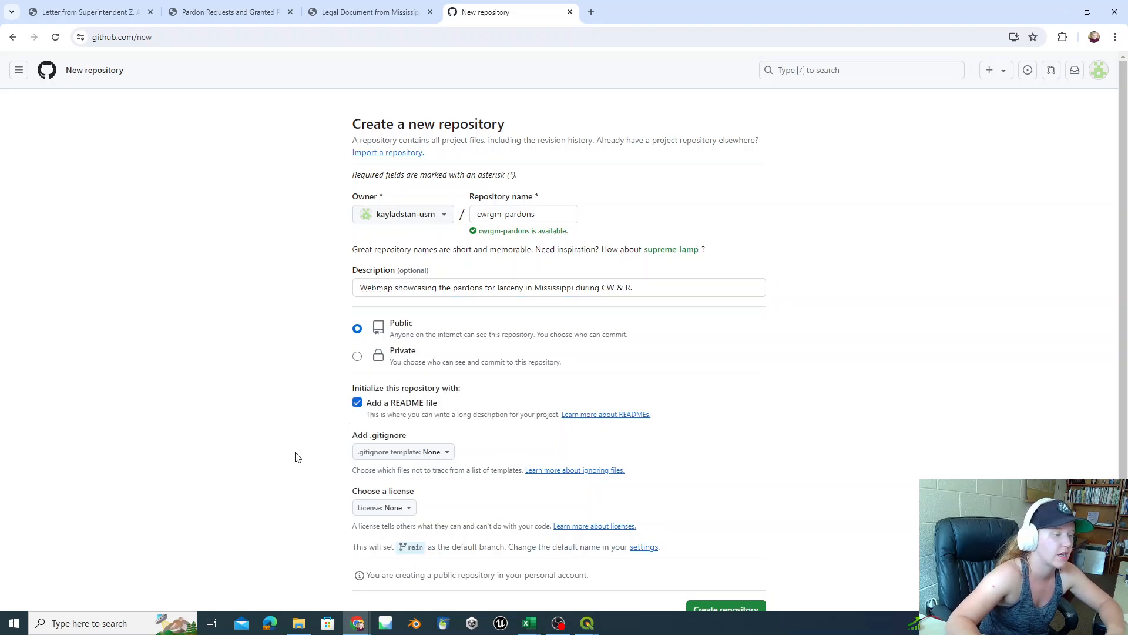
pyautogui.click(383, 506)
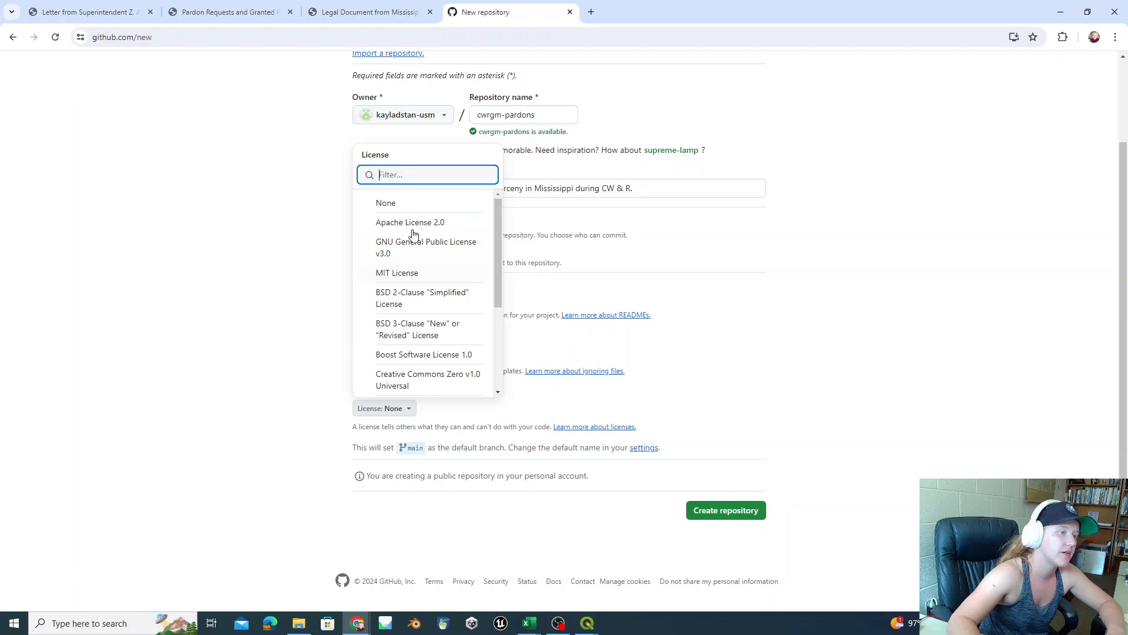
pyautogui.scroll(-3)
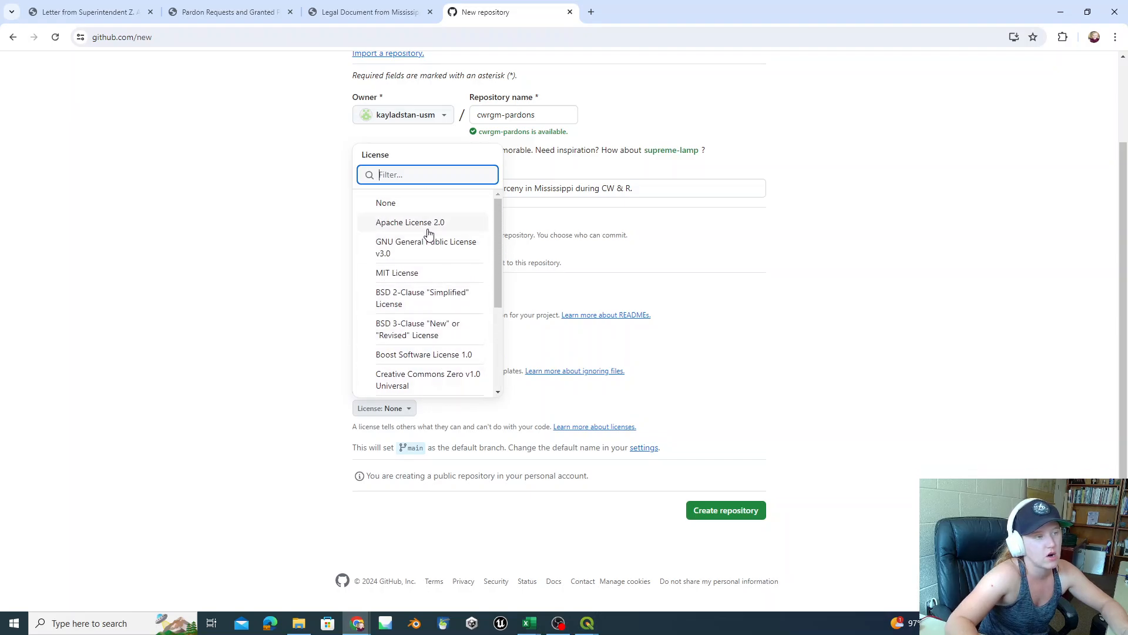
pyautogui.moveTo(450, 247)
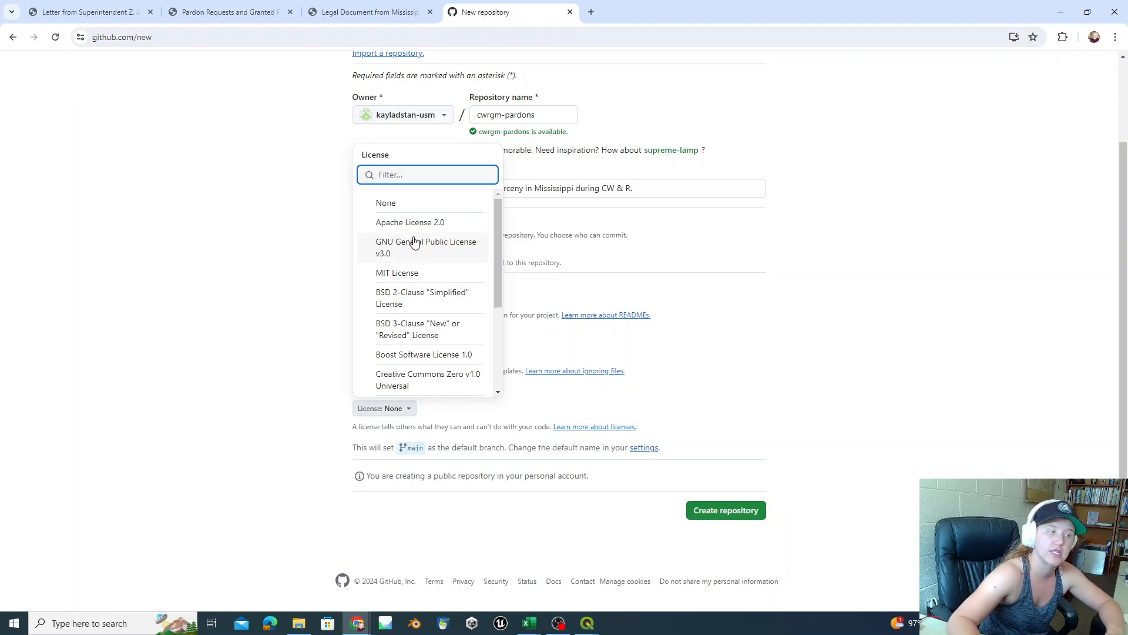
pyautogui.moveTo(429, 251)
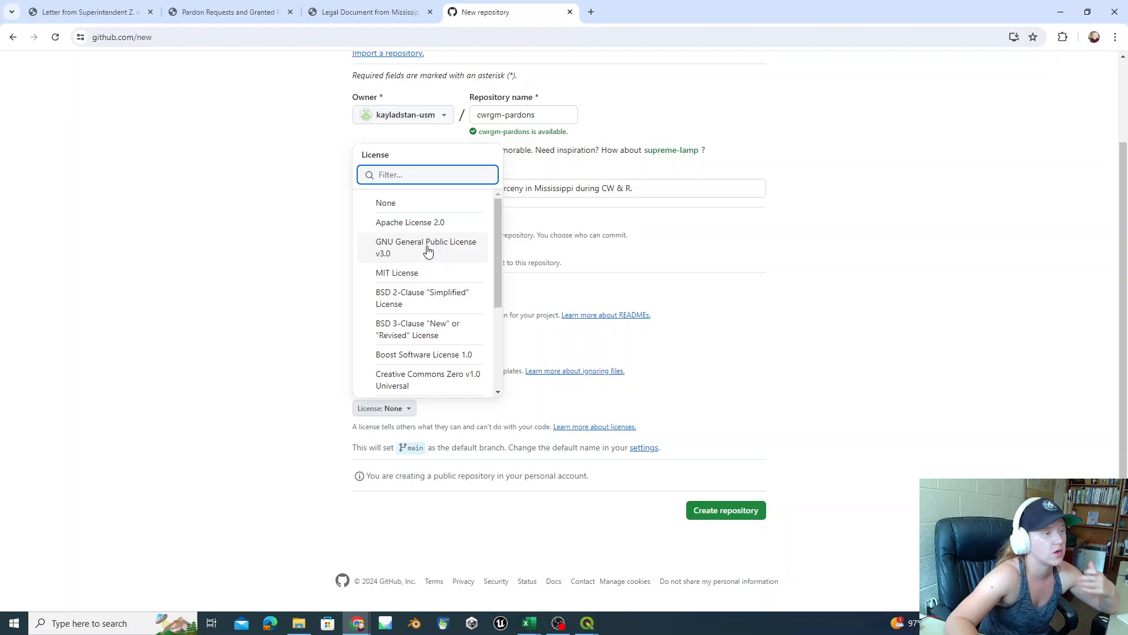
pyautogui.click(425, 247)
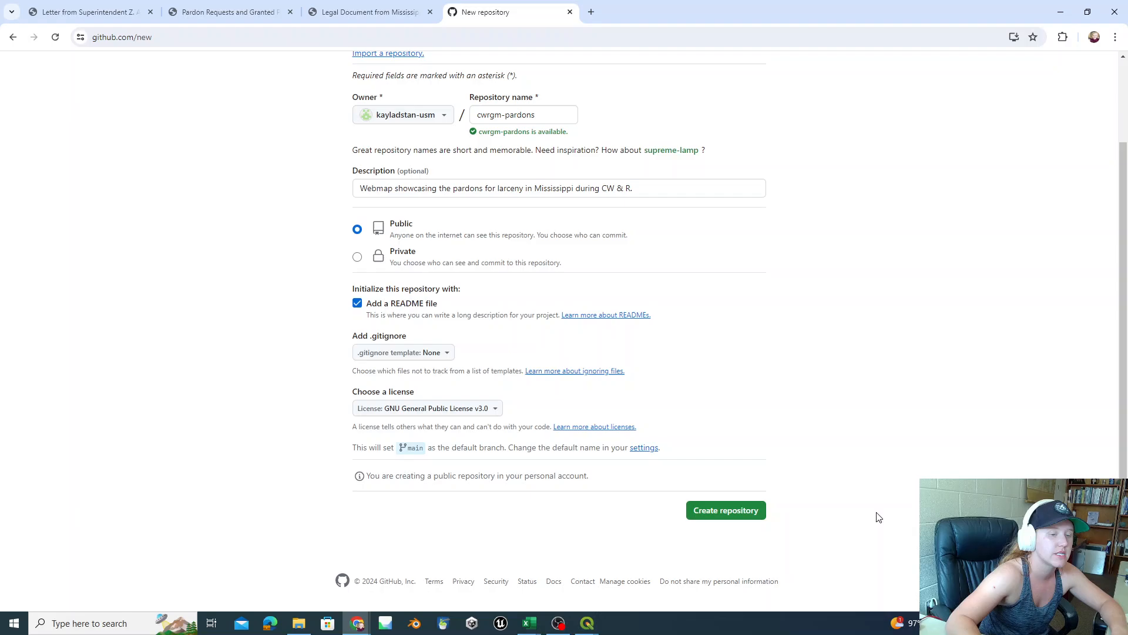
pyautogui.moveTo(304, 432)
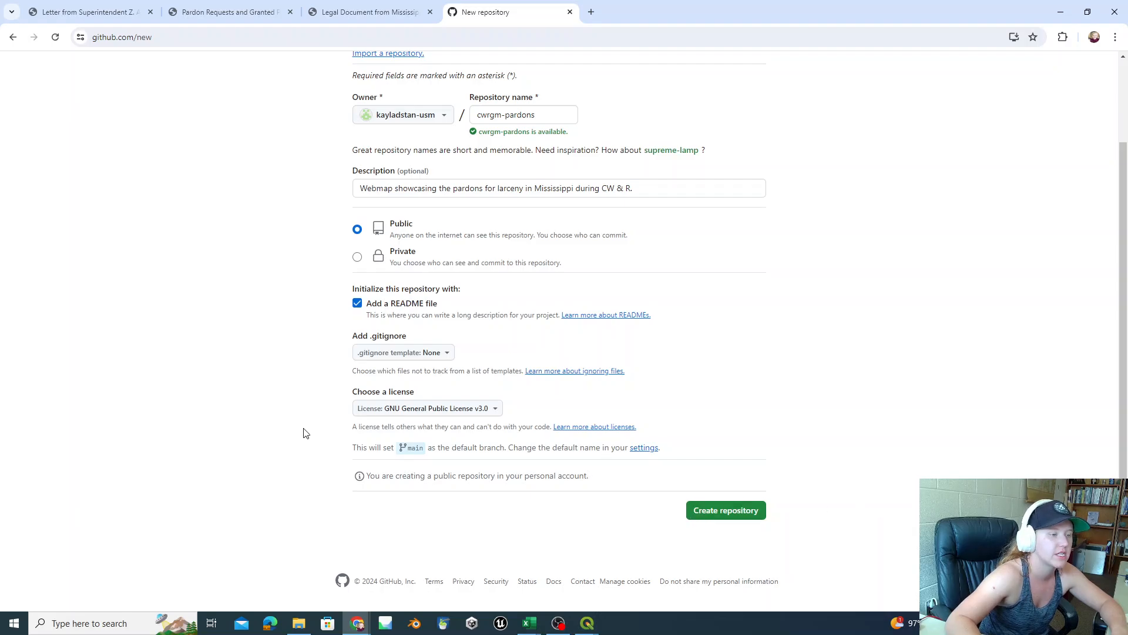
pyautogui.moveTo(340, 404)
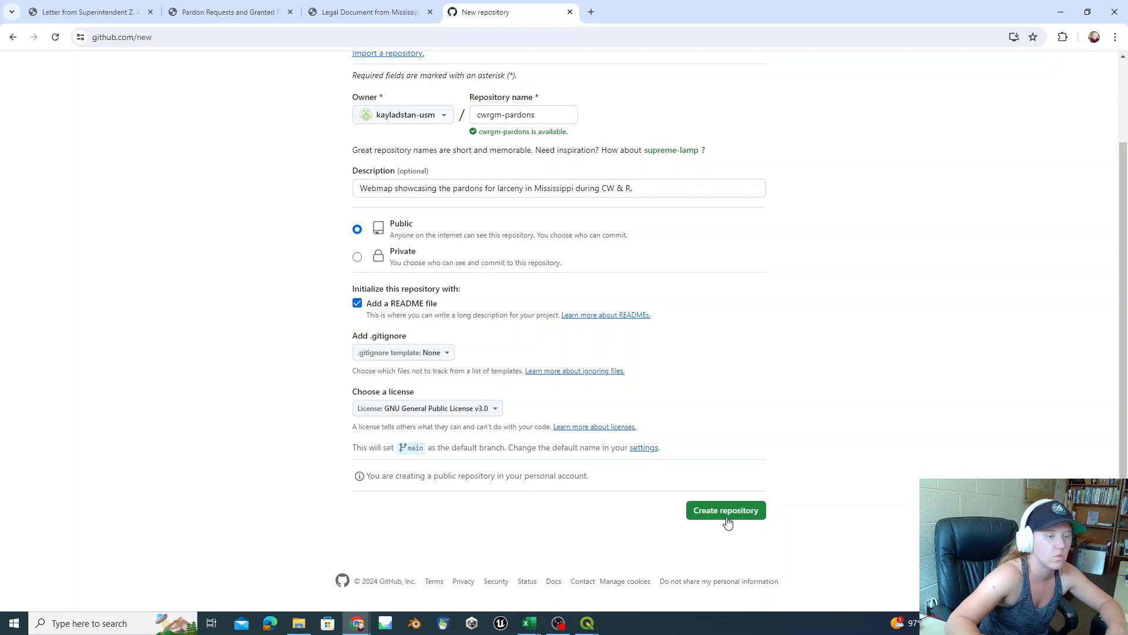
pyautogui.click(725, 510)
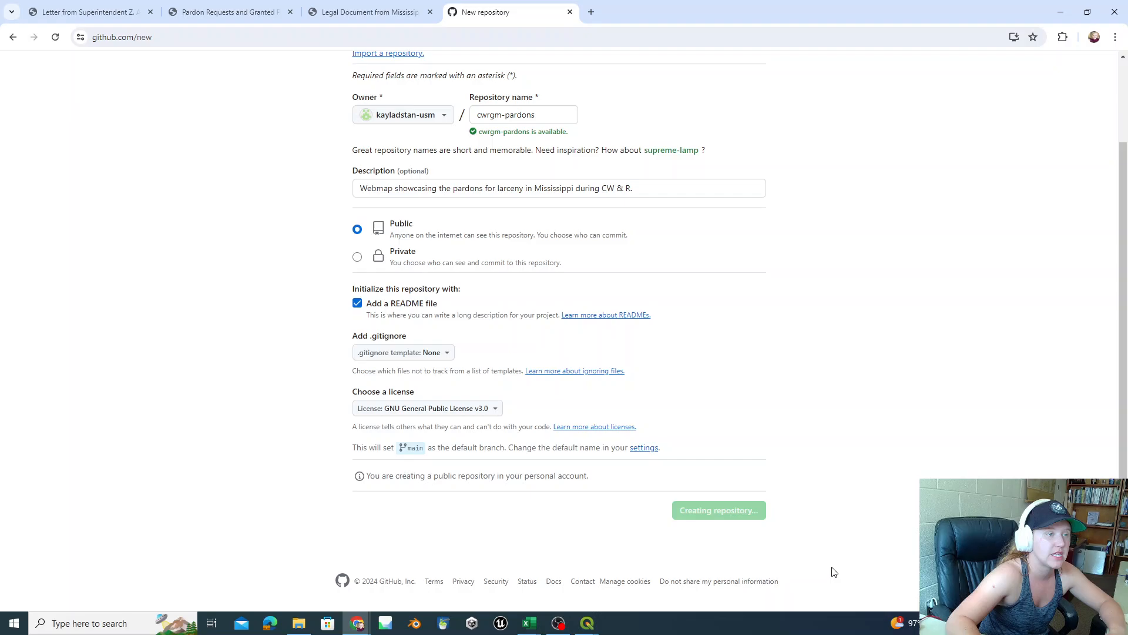
pyautogui.click(718, 509)
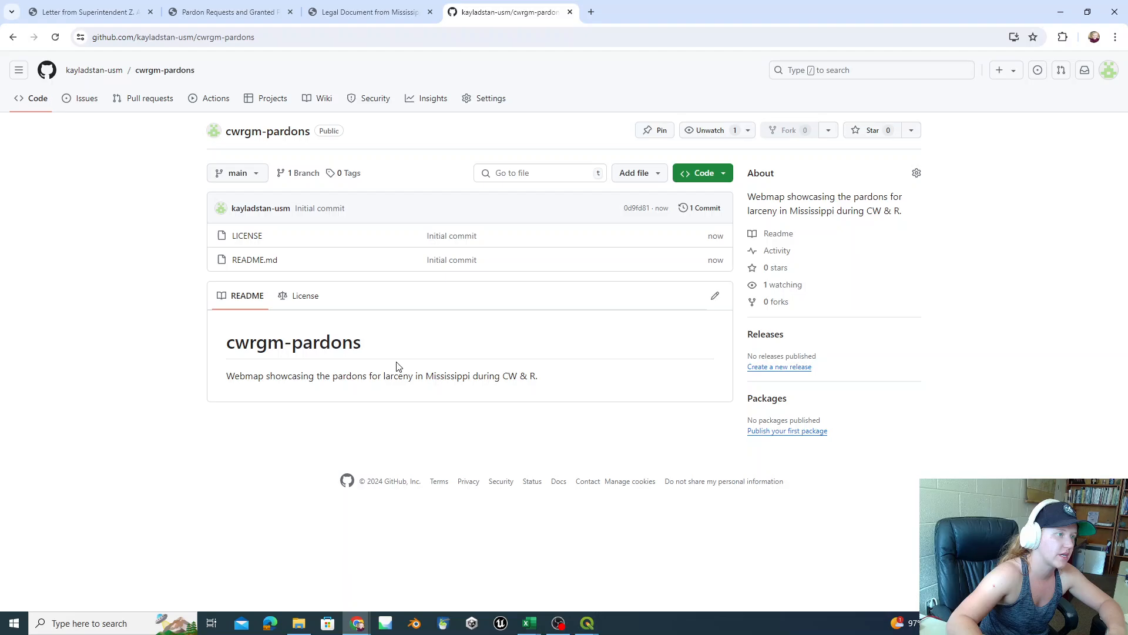
pyautogui.moveTo(527, 370)
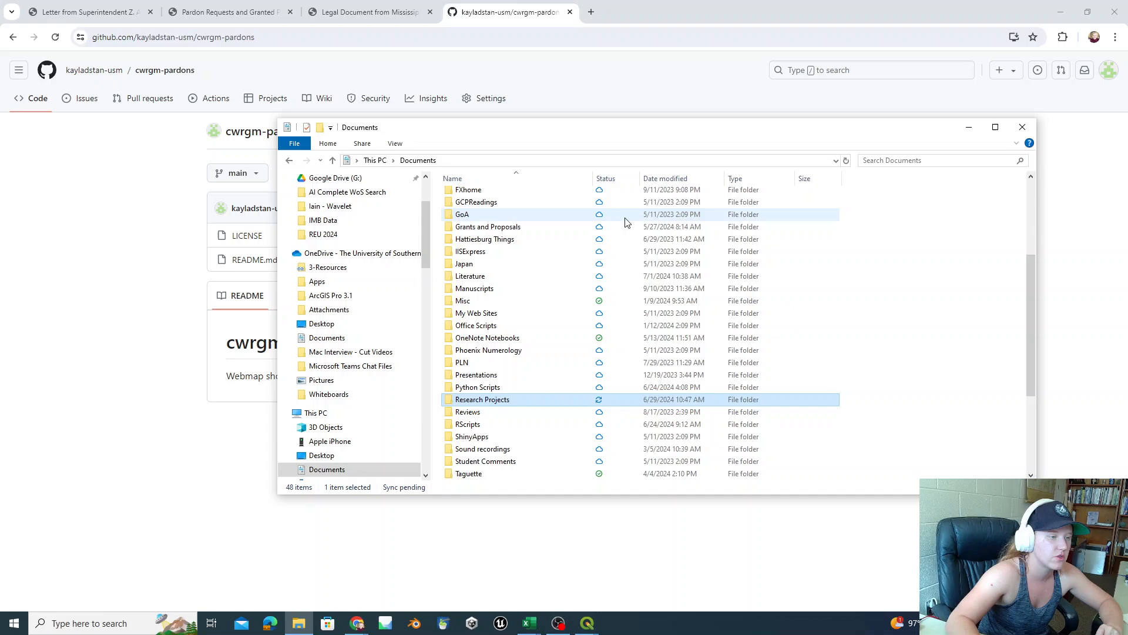
# - Open Research Projects > REU 2024 > QGIS2Web > qgis2web_2024_07_02 export folder
pyautogui.doubleClick(481, 399)
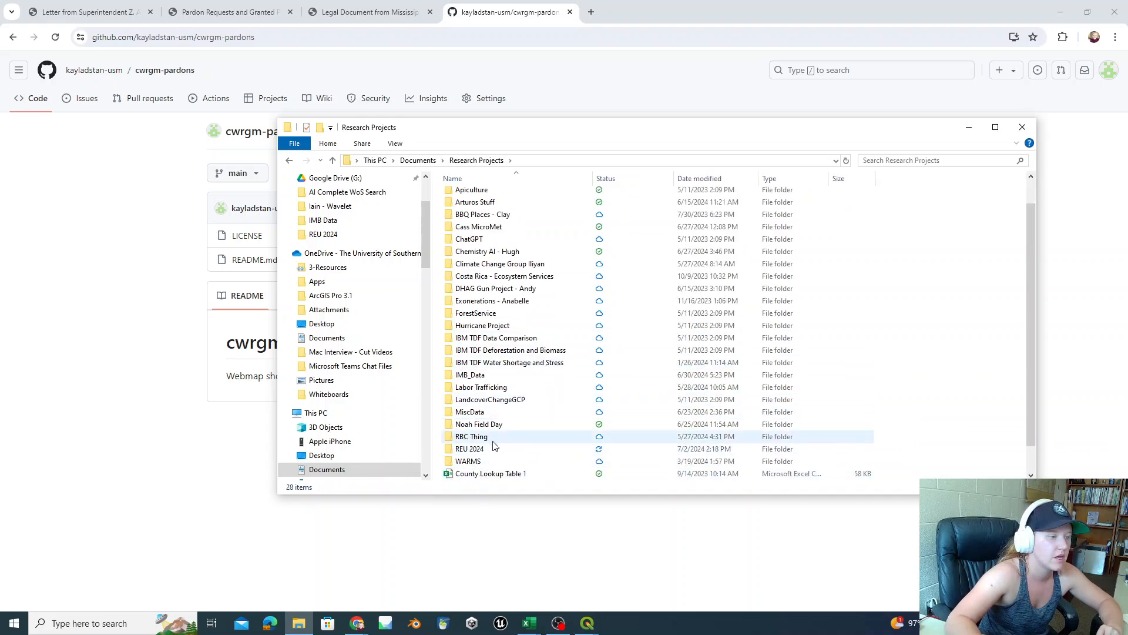
pyautogui.doubleClick(469, 448)
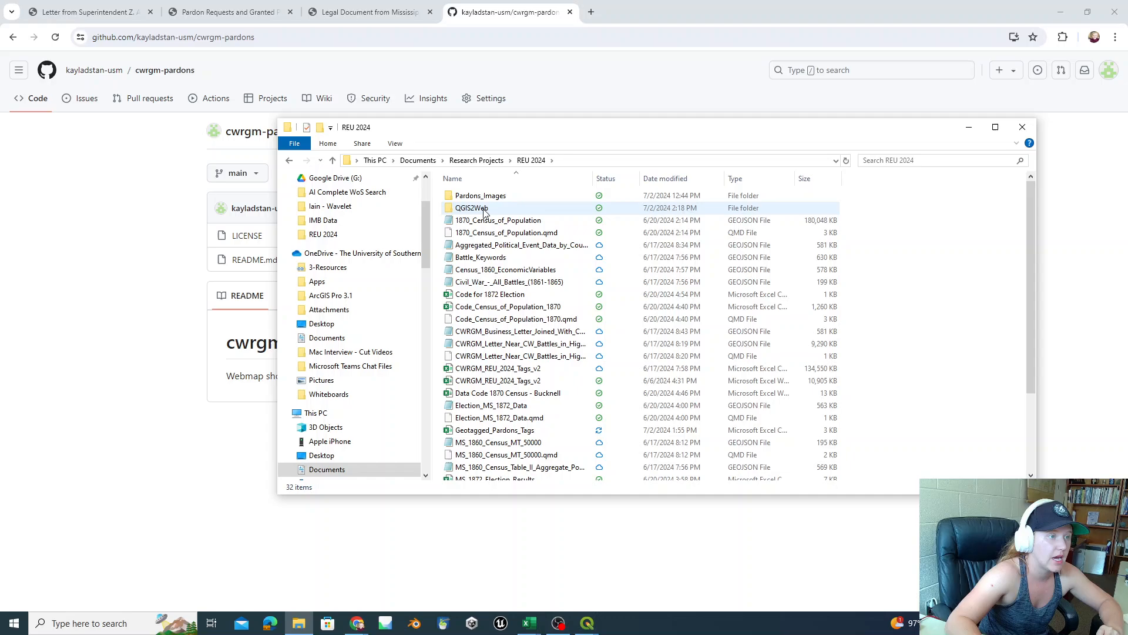
pyautogui.doubleClick(472, 208)
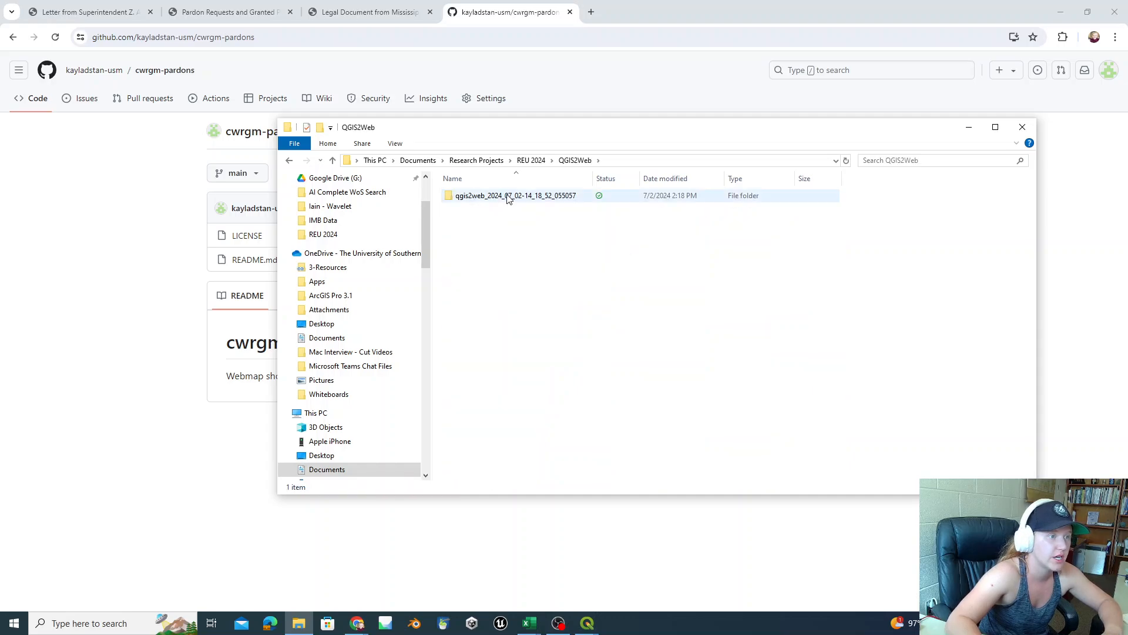
pyautogui.doubleClick(515, 195)
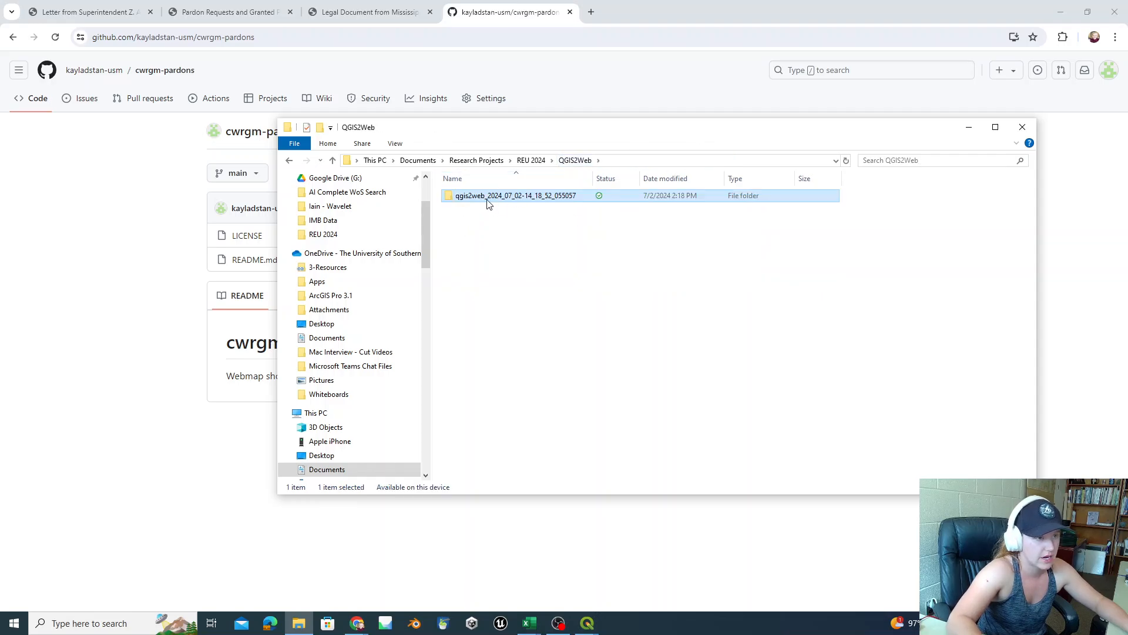
pyautogui.doubleClick(516, 195)
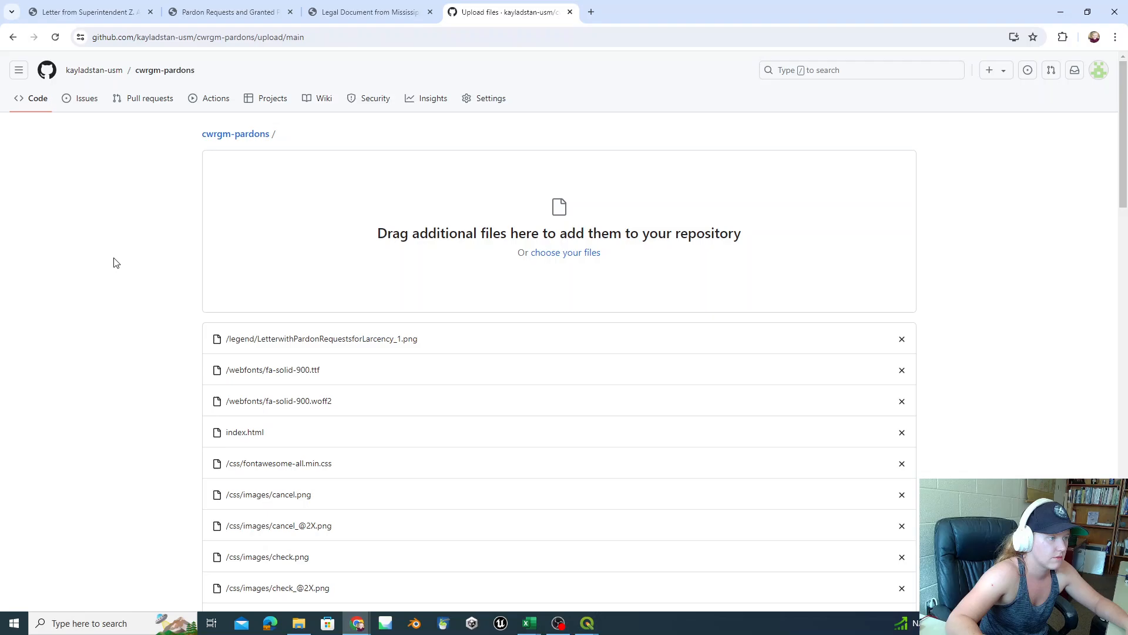
pyautogui.scroll(-3)
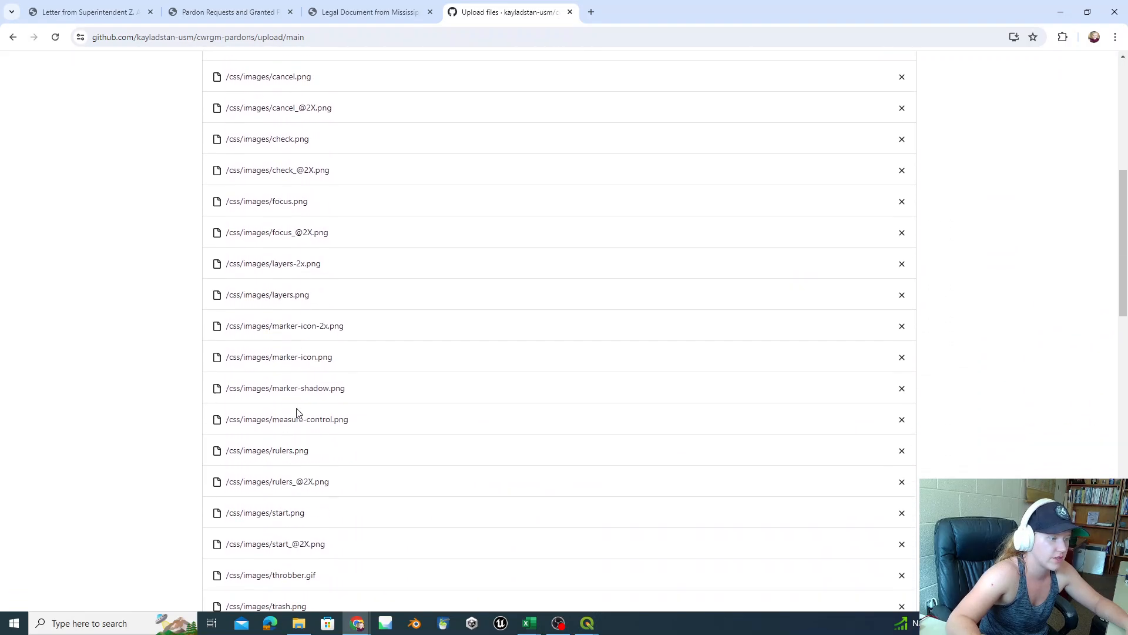
pyautogui.scroll(-3)
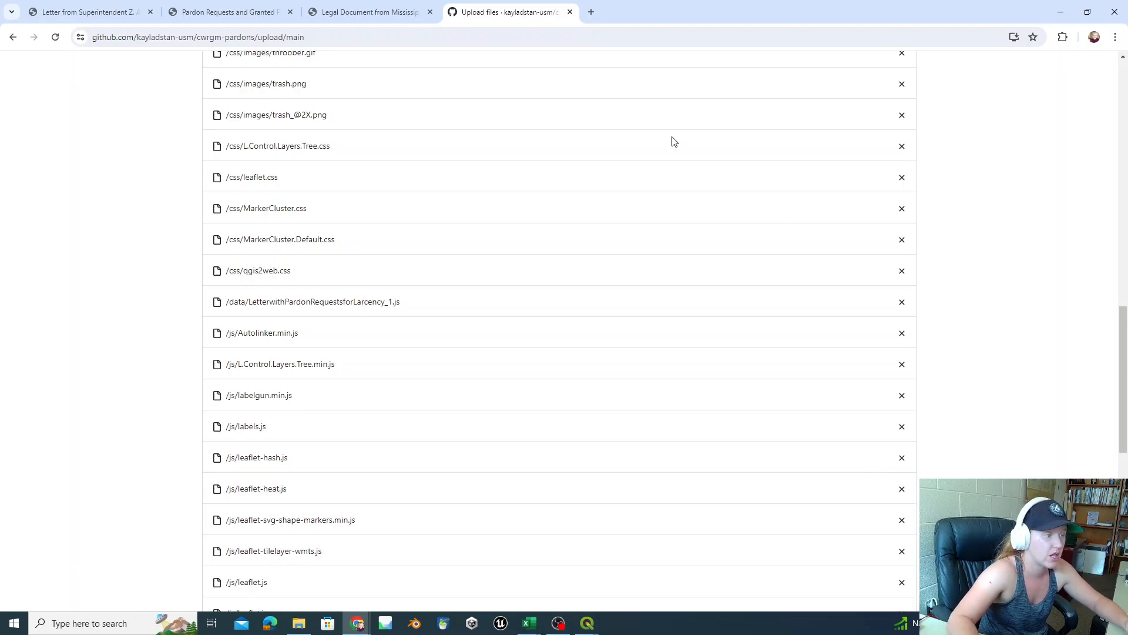
pyautogui.scroll(-3)
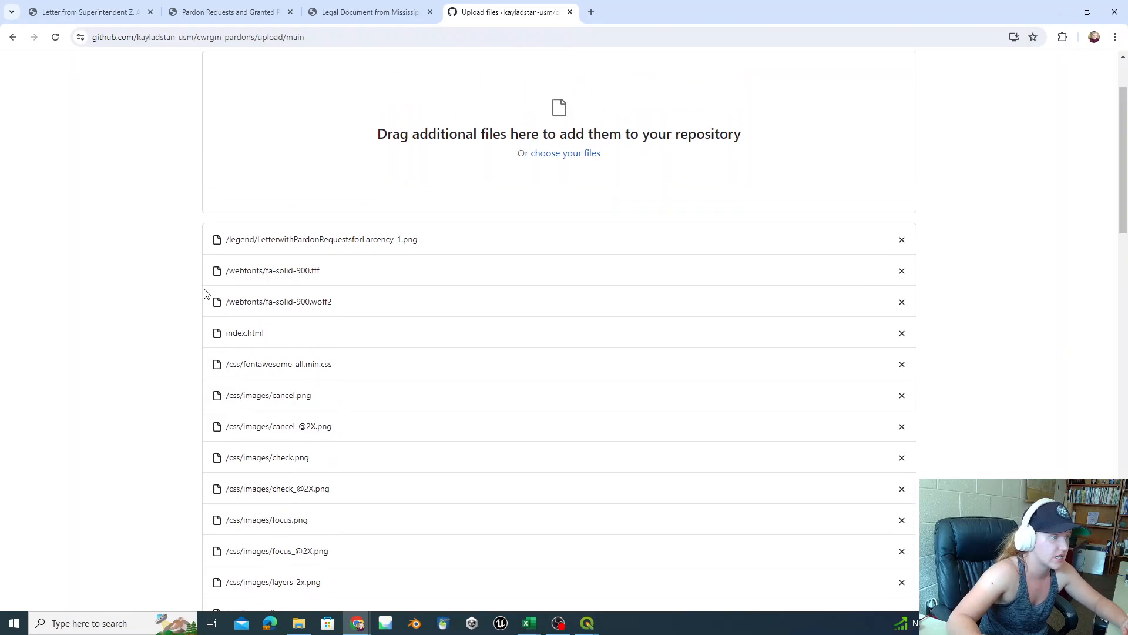
pyautogui.scroll(-3)
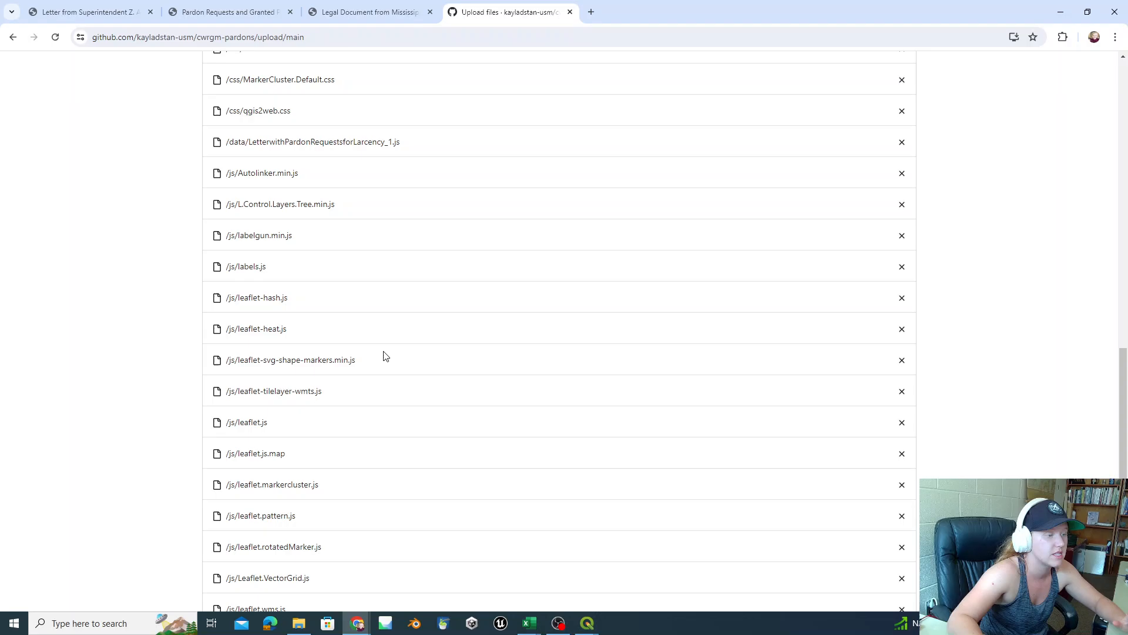
pyautogui.scroll(-3)
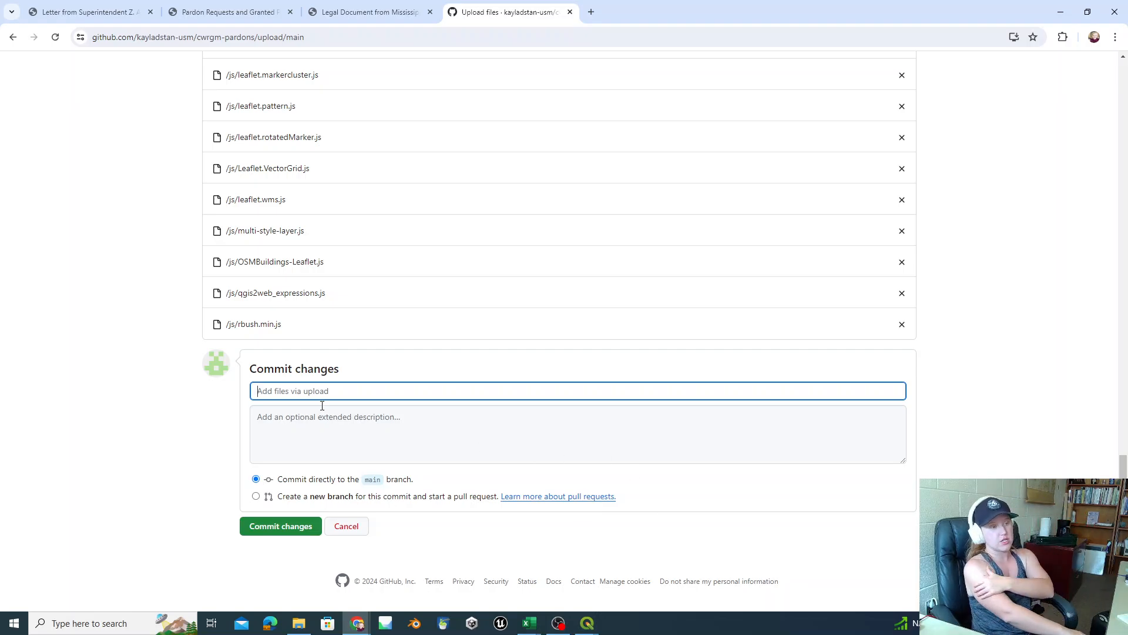
# - Commit the webmap files as 'First Upload of the Pardons Webmap' and view index.html
pyautogui.write('First Upload of the Pardons')
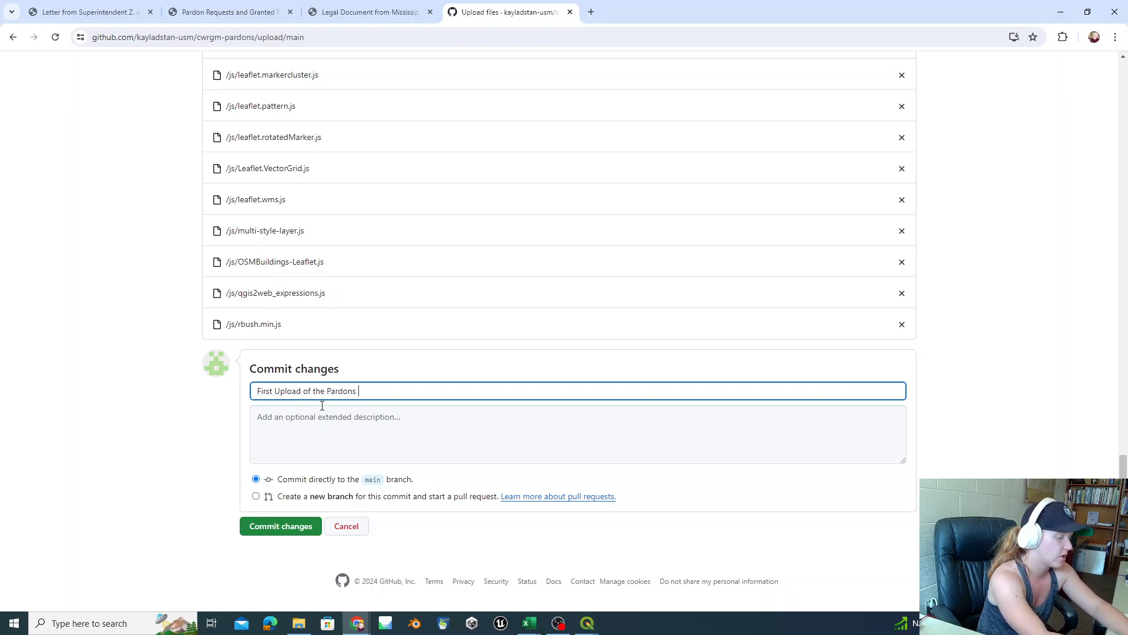
pyautogui.write('Webmaps')
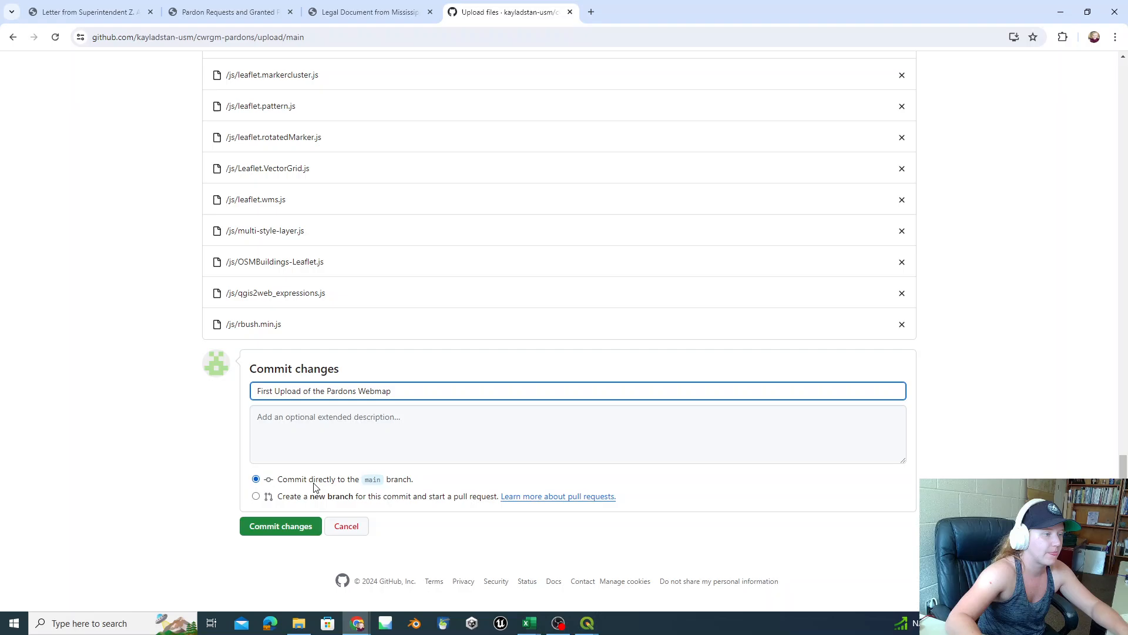
pyautogui.moveTo(272, 586)
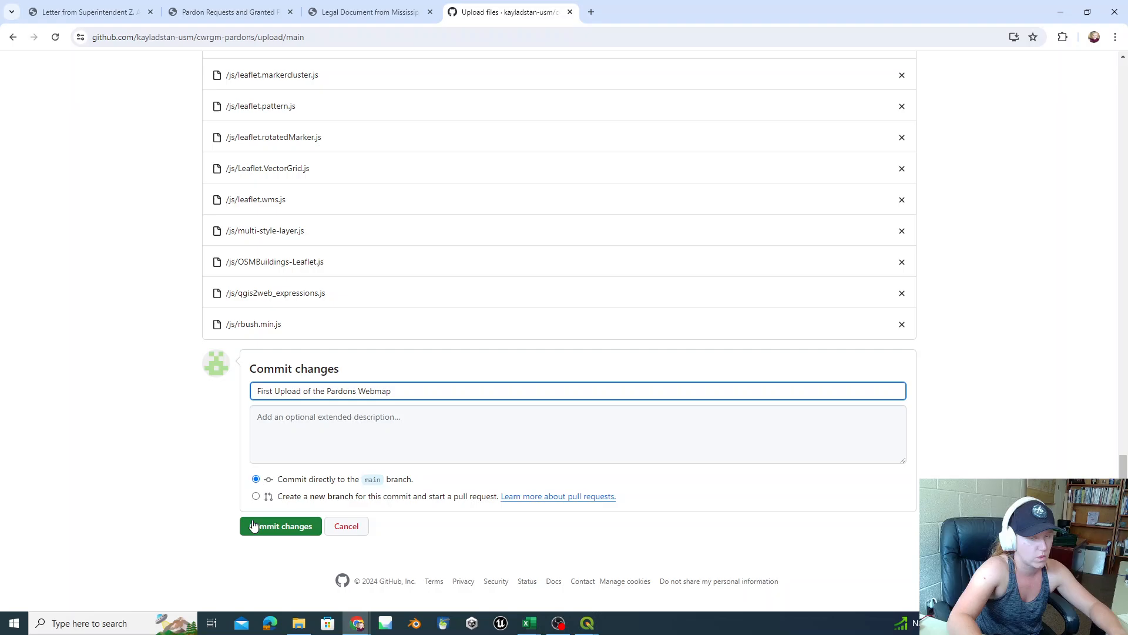
pyautogui.click(280, 526)
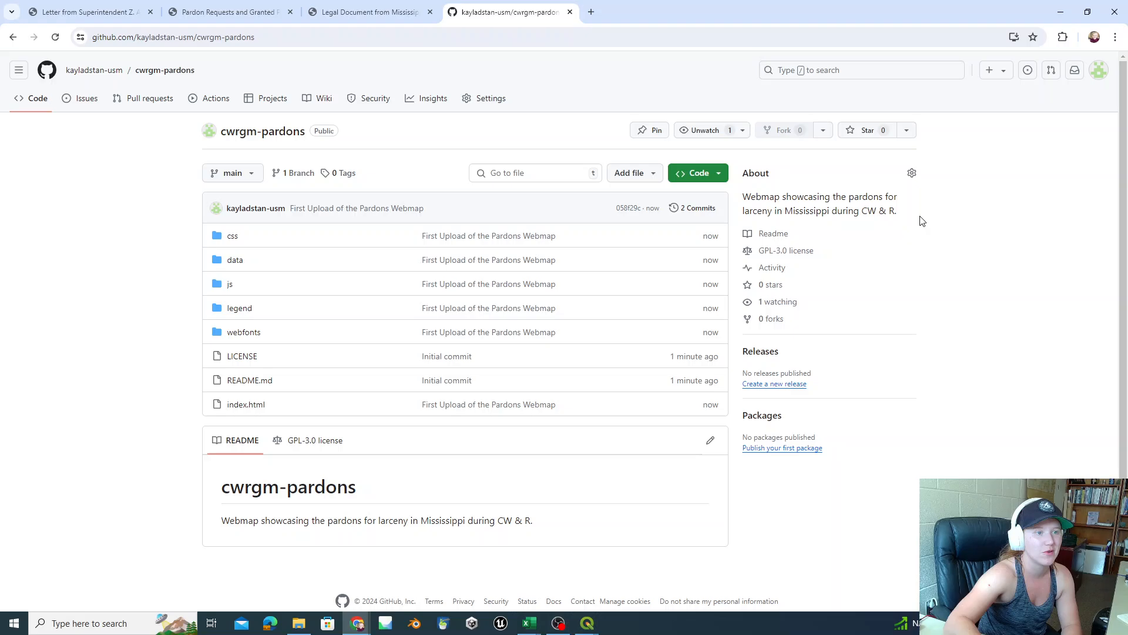
pyautogui.moveTo(212, 496)
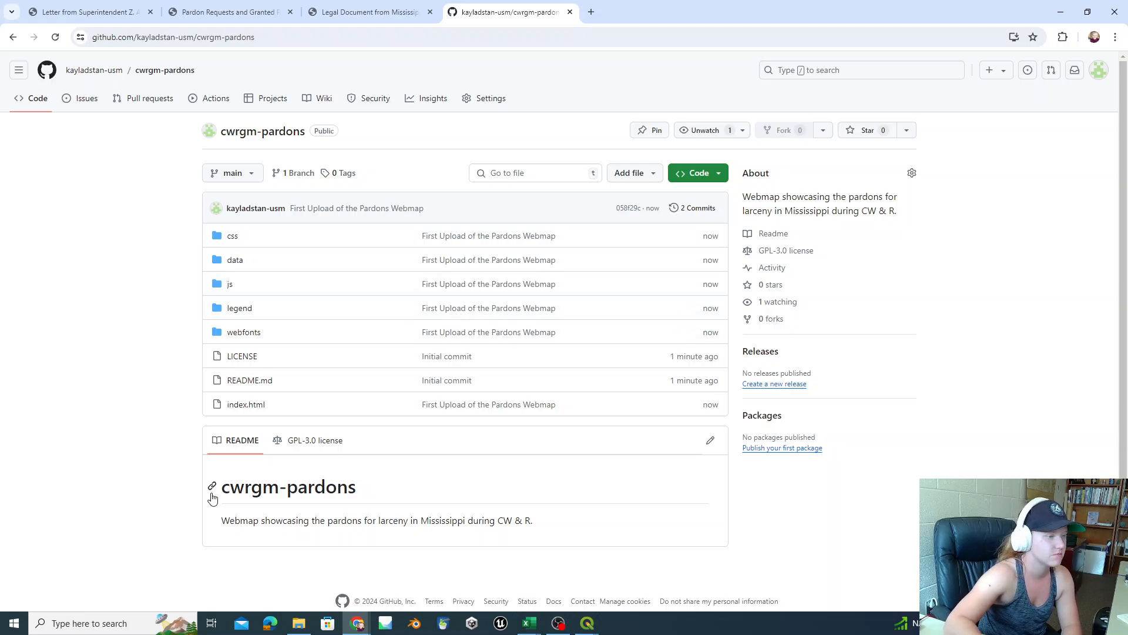
pyautogui.moveTo(571, 399)
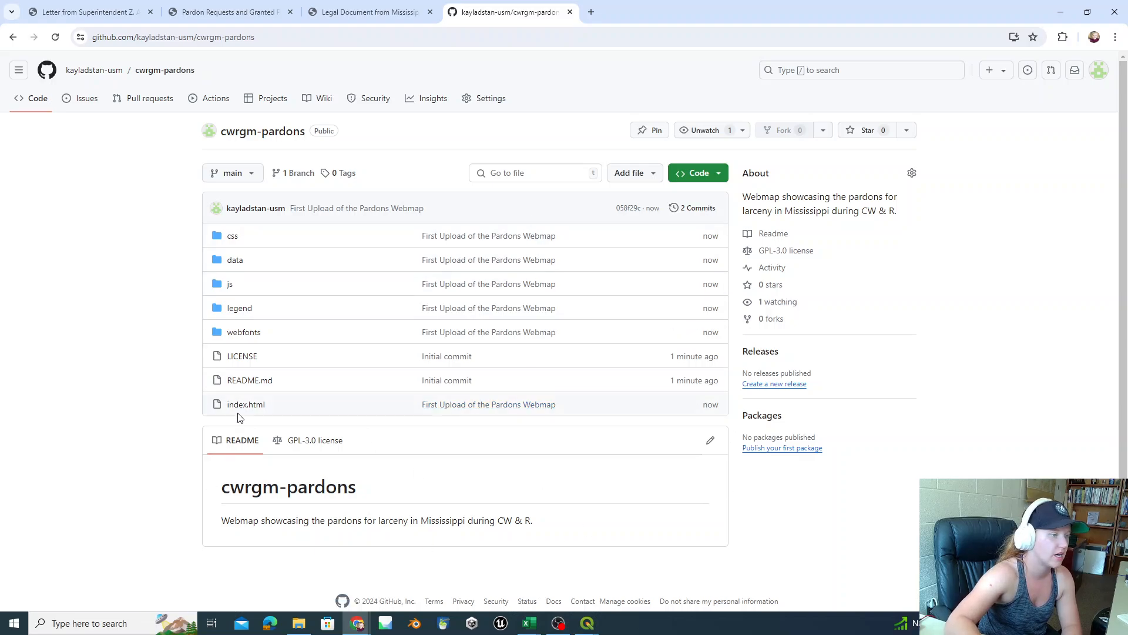
pyautogui.click(246, 404)
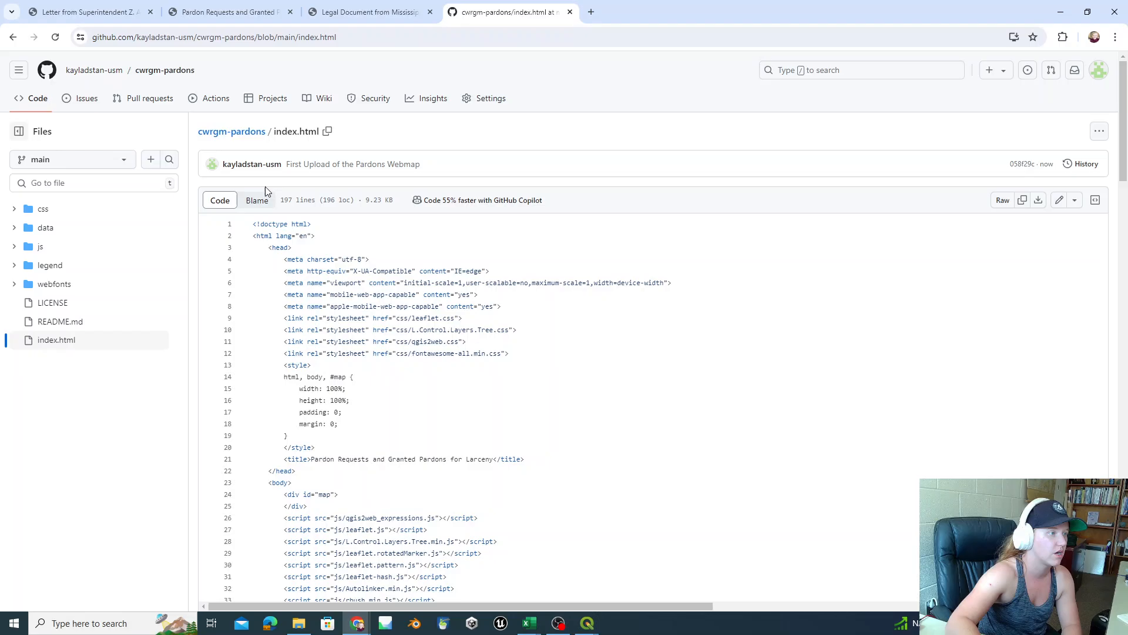
pyautogui.scroll(-3)
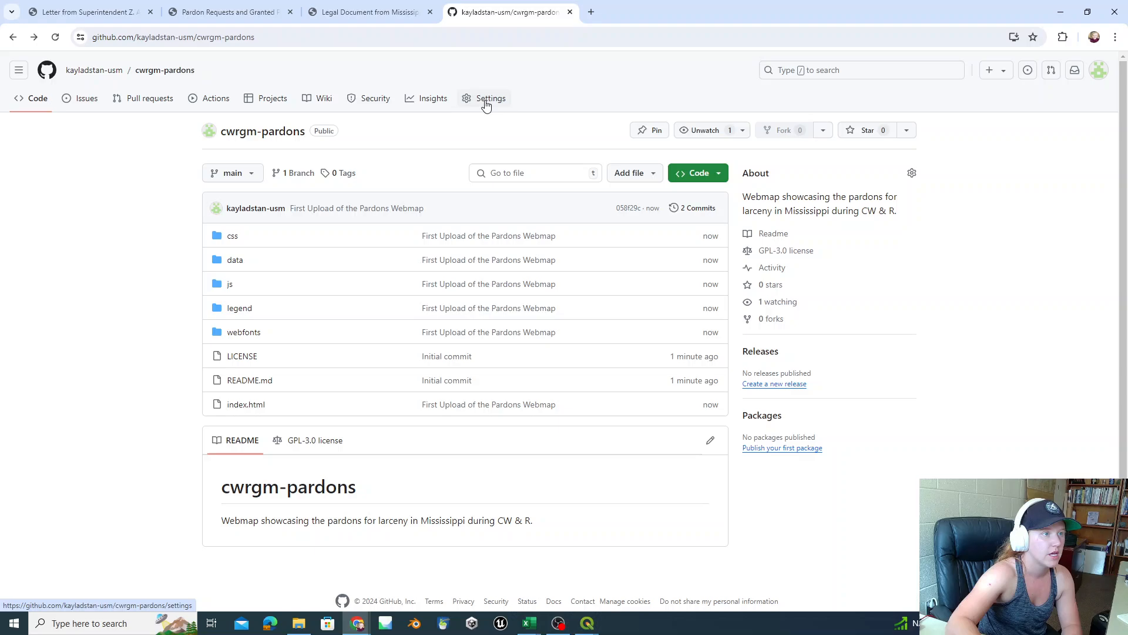
# - Scroll through the cwrgm-pardons General settings page without changing anything
pyautogui.click(491, 98)
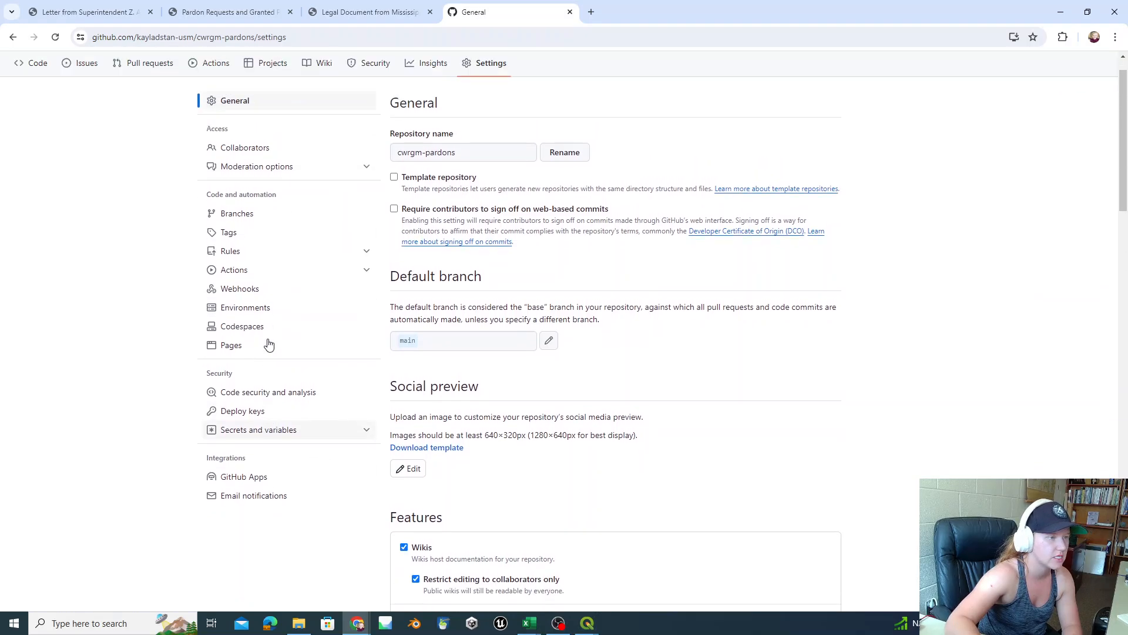
pyautogui.scroll(-3)
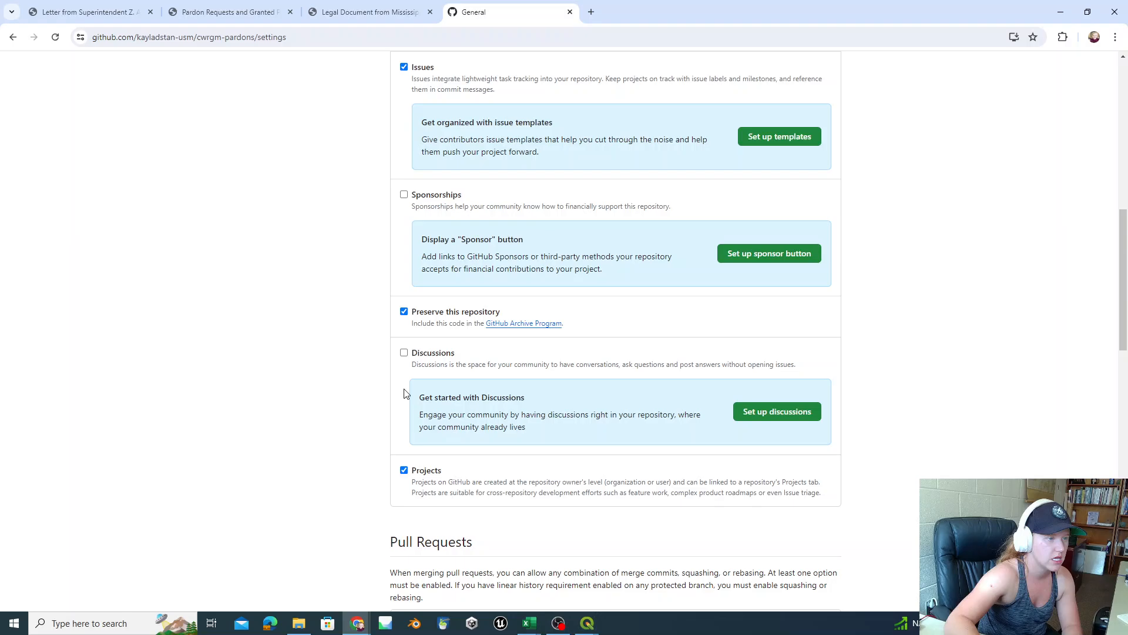
pyautogui.scroll(-3)
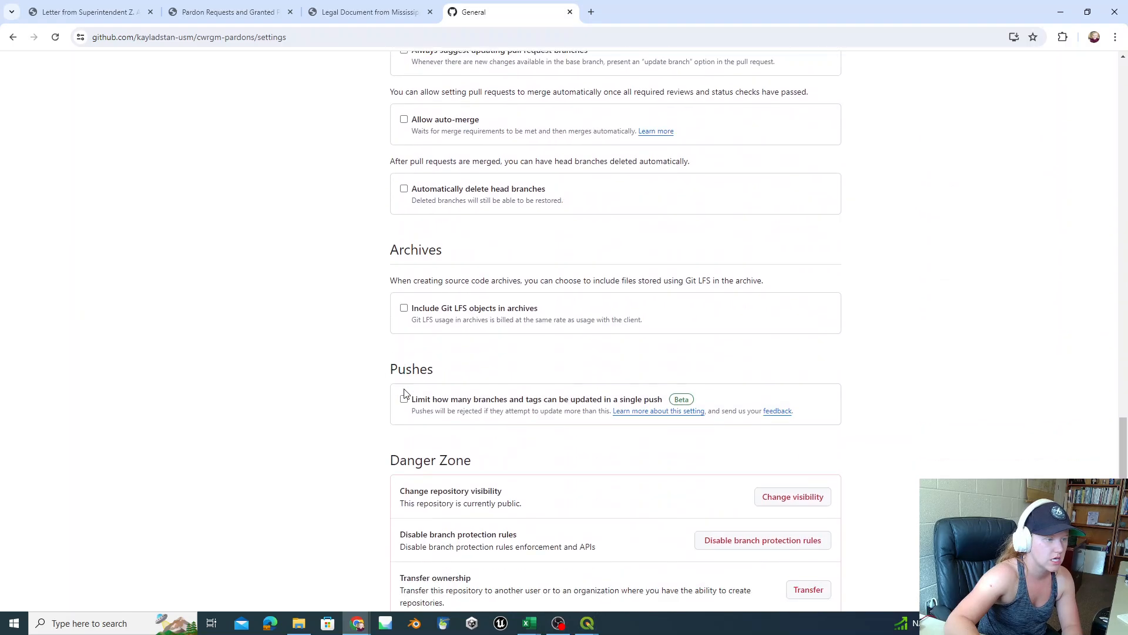
pyautogui.scroll(3)
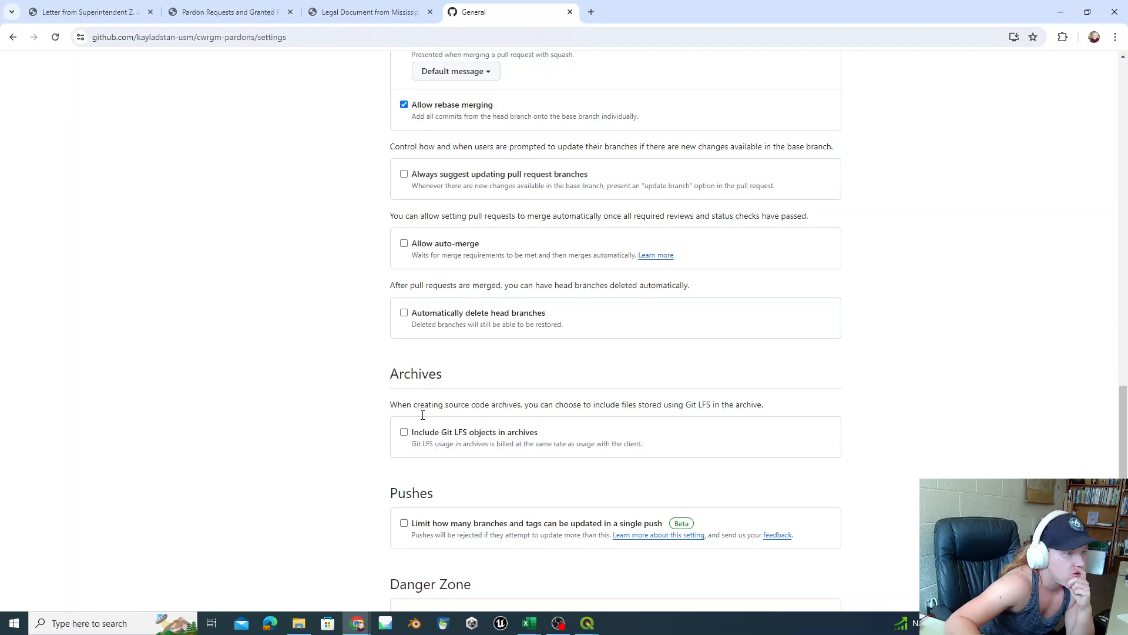
pyautogui.scroll(3)
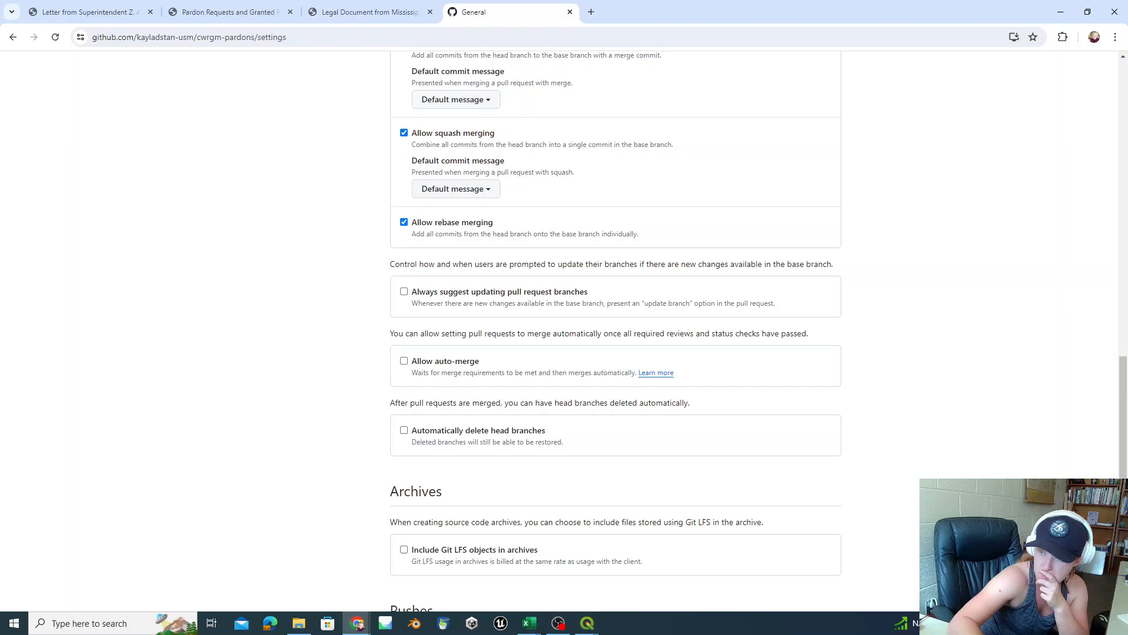
pyautogui.scroll(-3)
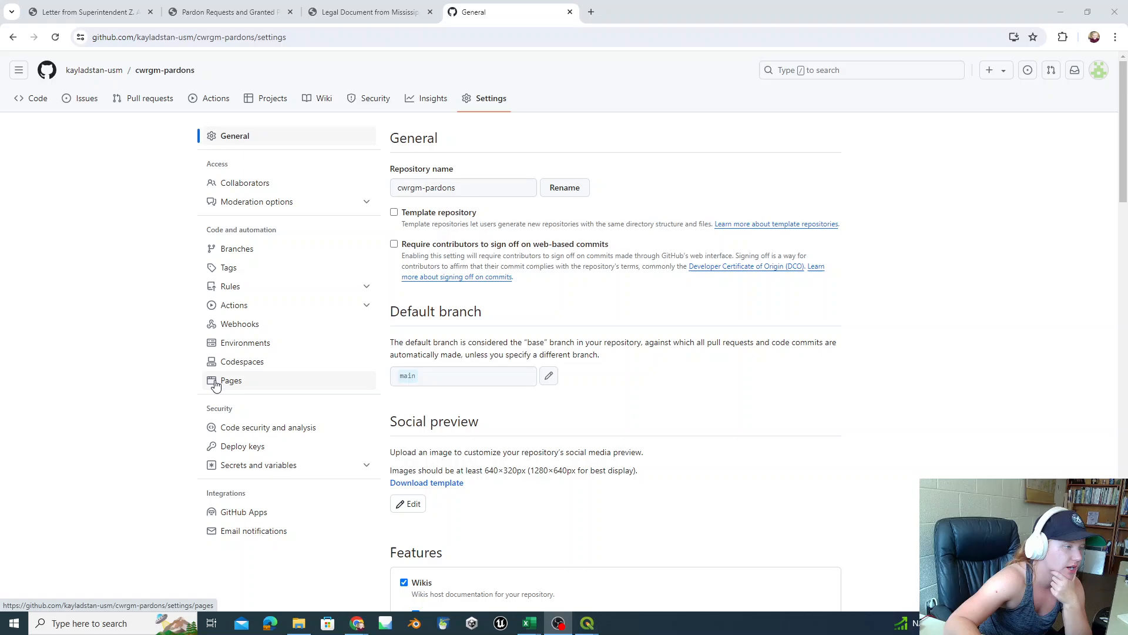
# - Deploy Pages from a branch, pick the publishing branch, and open the live site
pyautogui.click(231, 380)
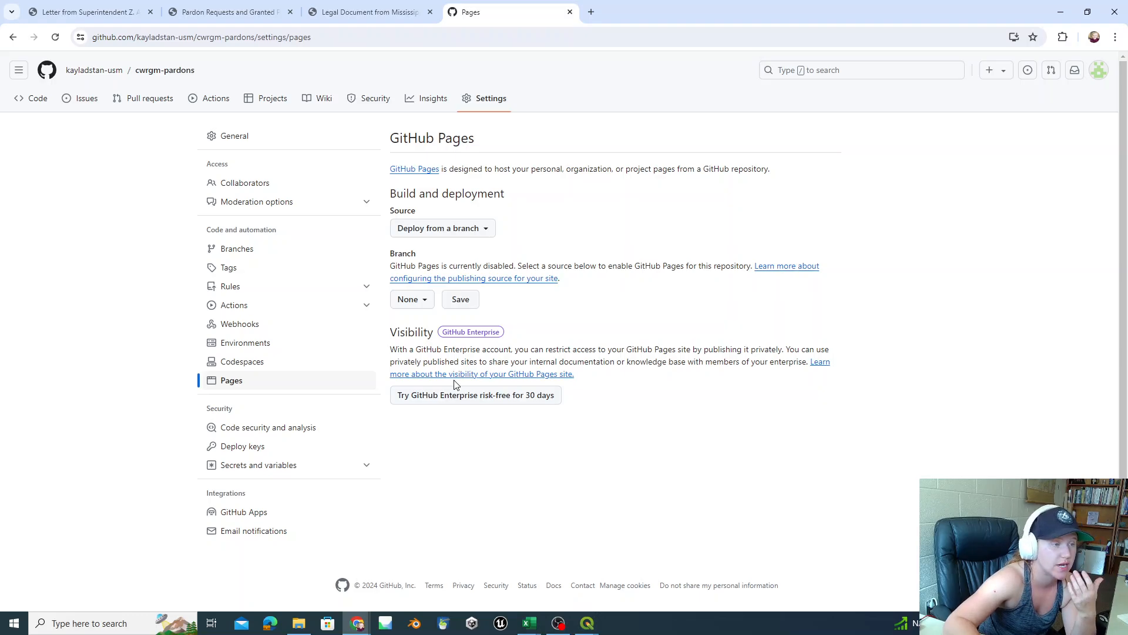
pyautogui.click(442, 228)
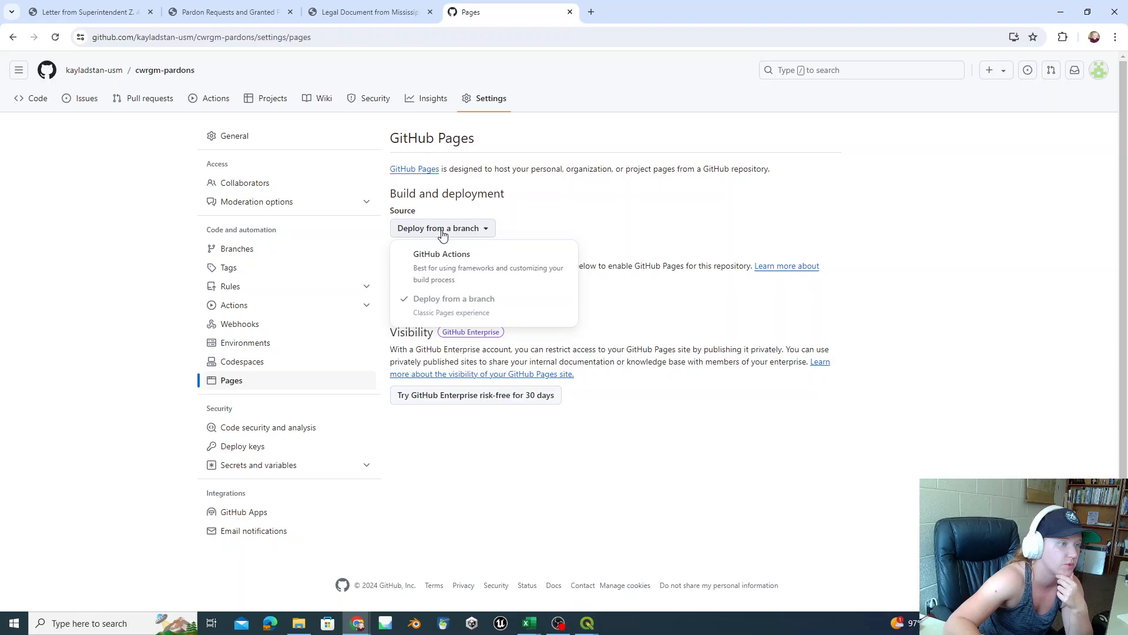
pyautogui.click(453, 302)
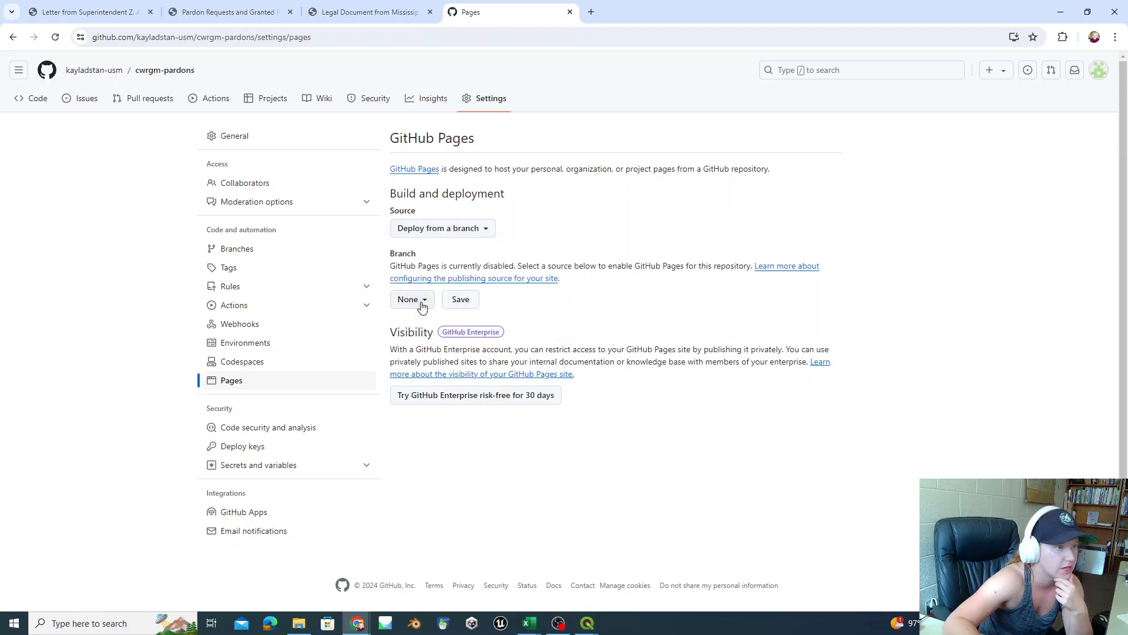
pyautogui.click(411, 298)
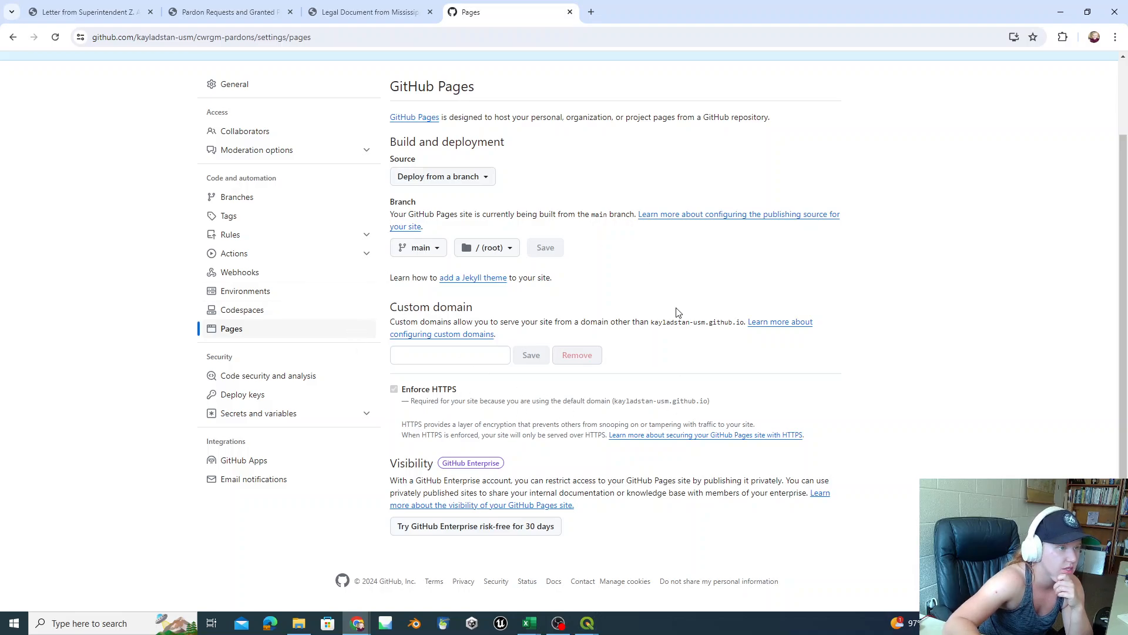
pyautogui.moveTo(436, 433)
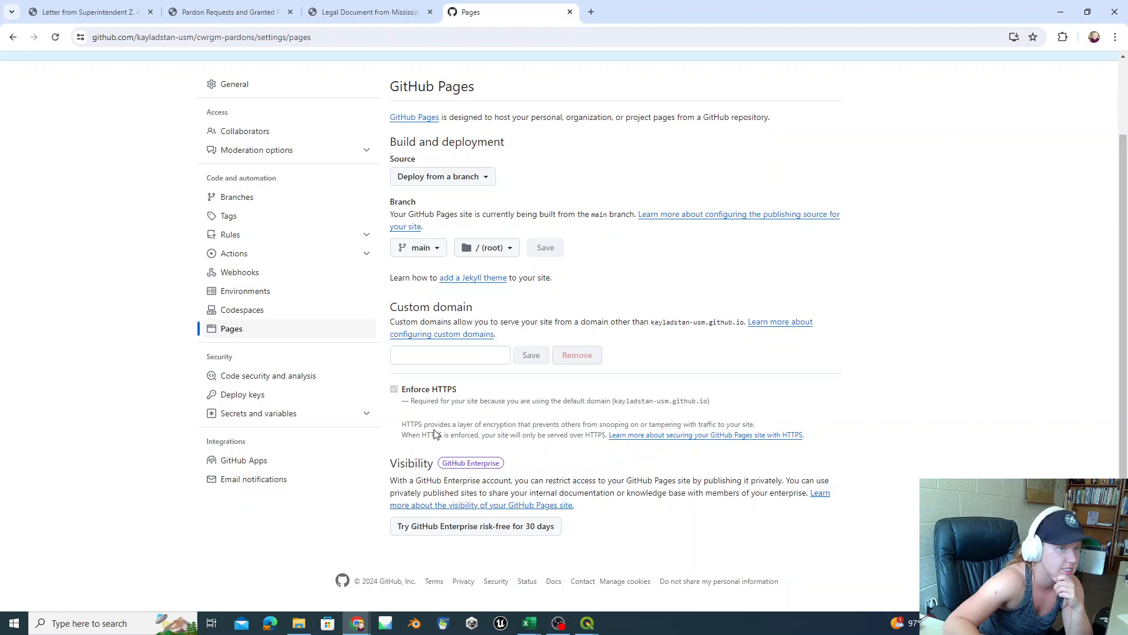
pyautogui.moveTo(535, 200)
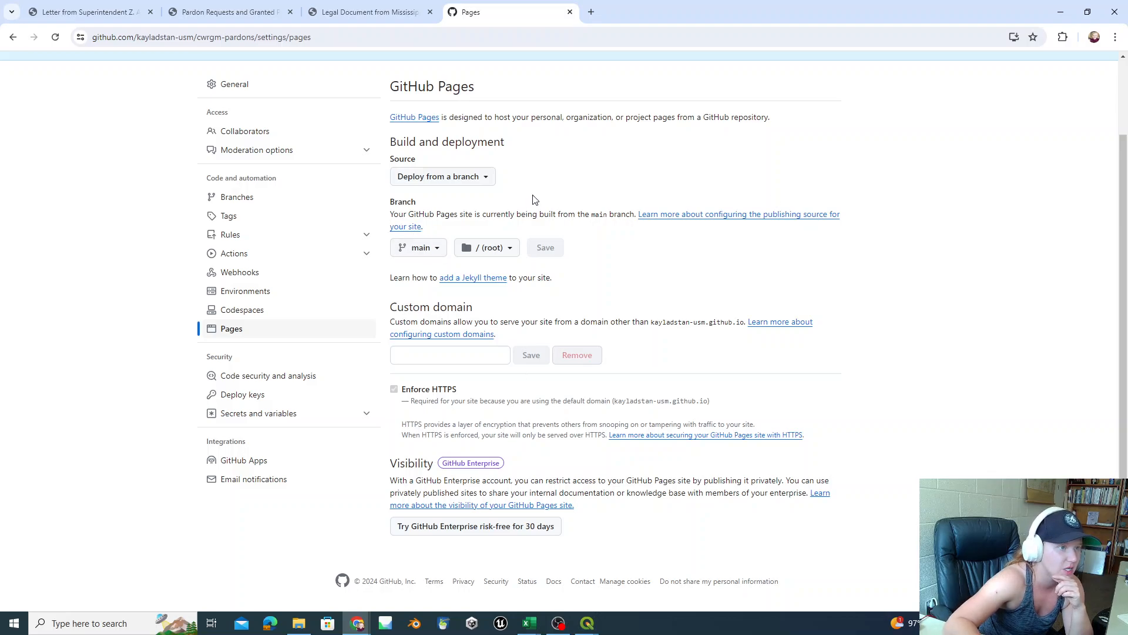
pyautogui.moveTo(1008, 371)
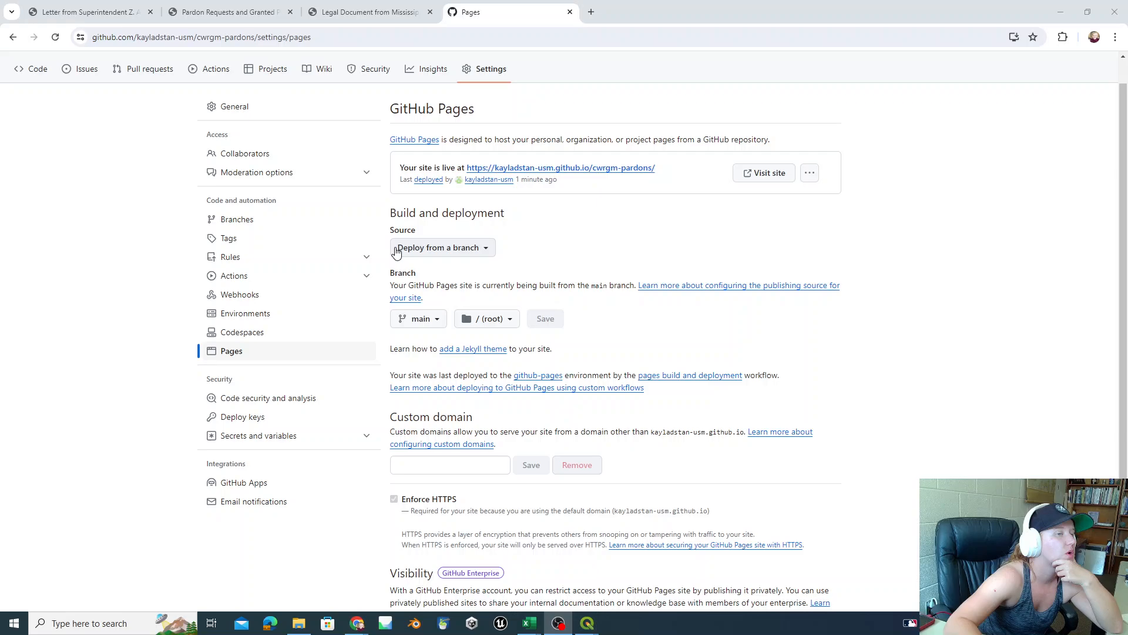
pyautogui.moveTo(314, 369)
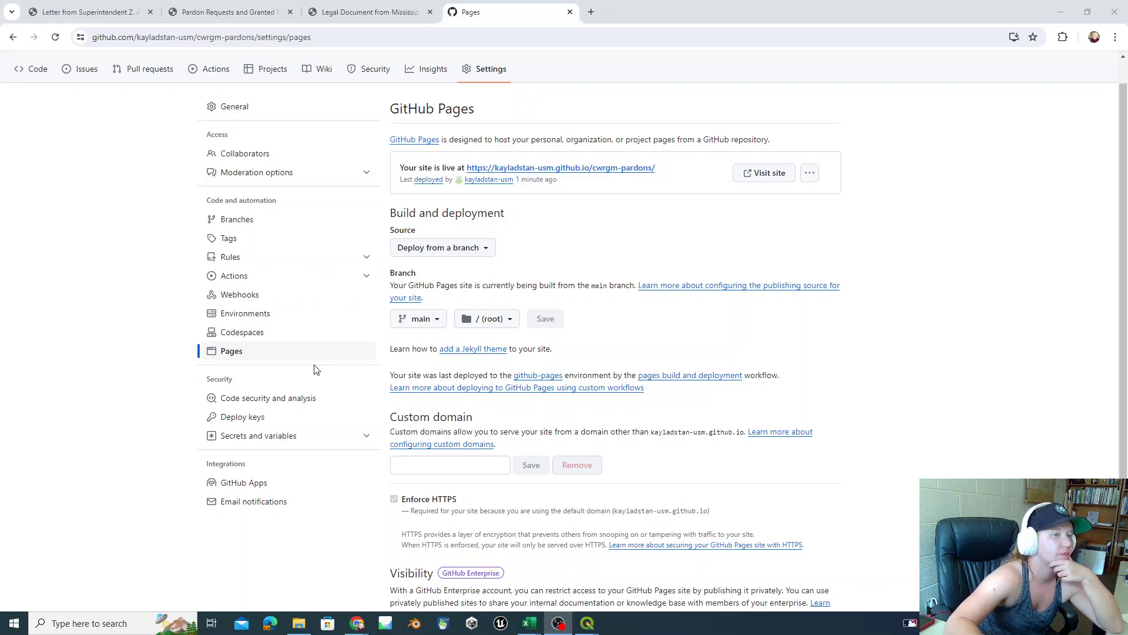
pyautogui.moveTo(474, 177)
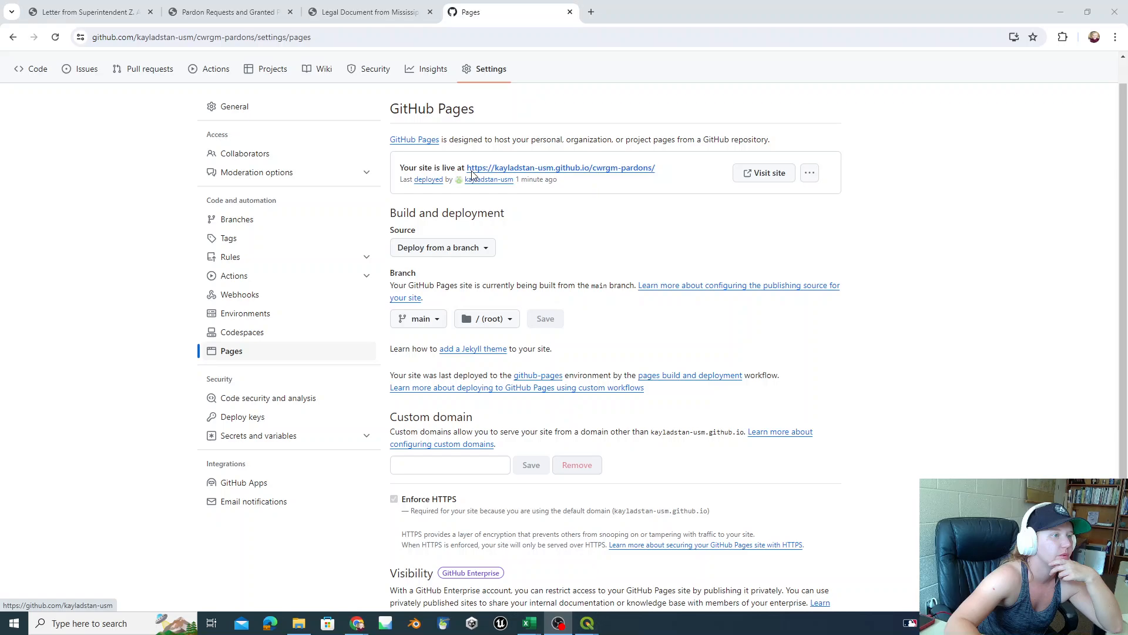
pyautogui.click(560, 167)
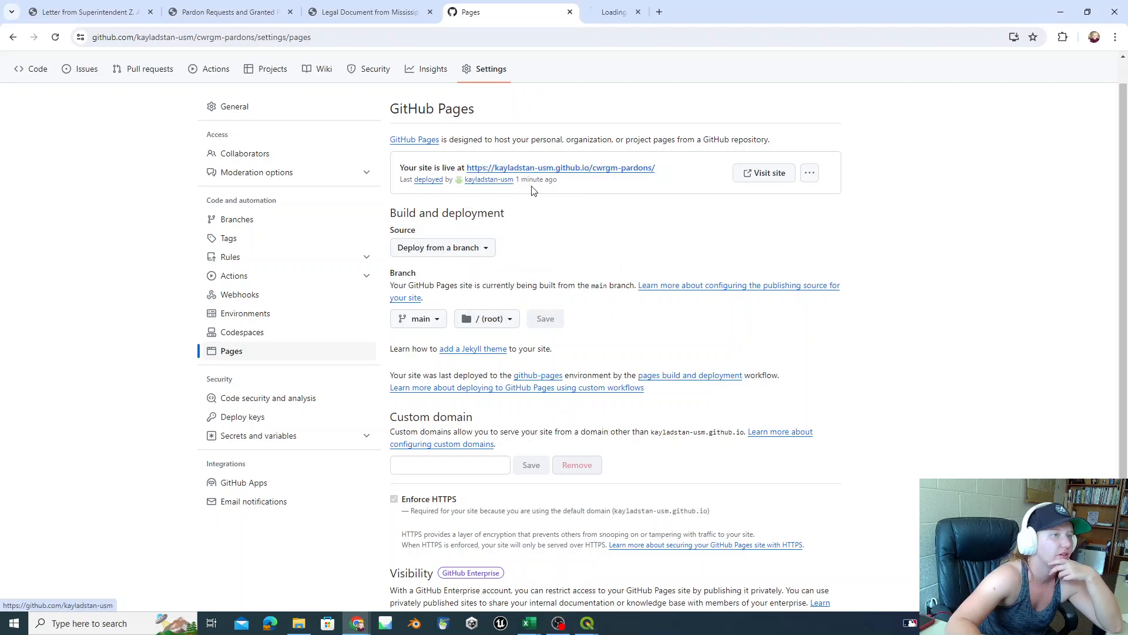
pyautogui.moveTo(644, 13)
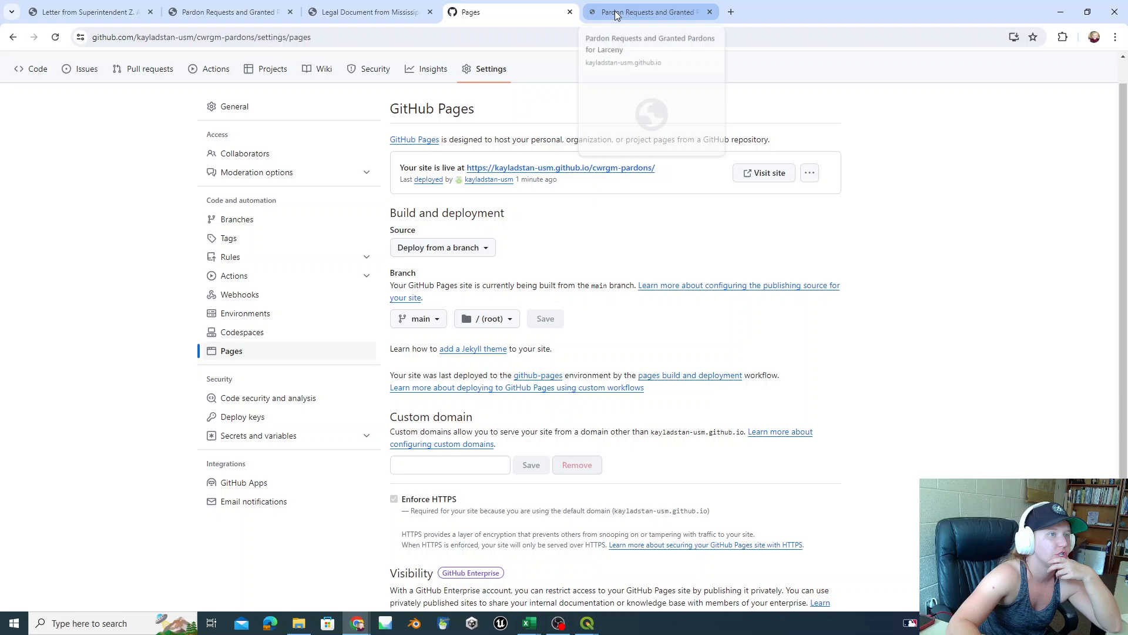
# - Zoom the live larceny map to a red point, view its popup, and return
pyautogui.click(645, 12)
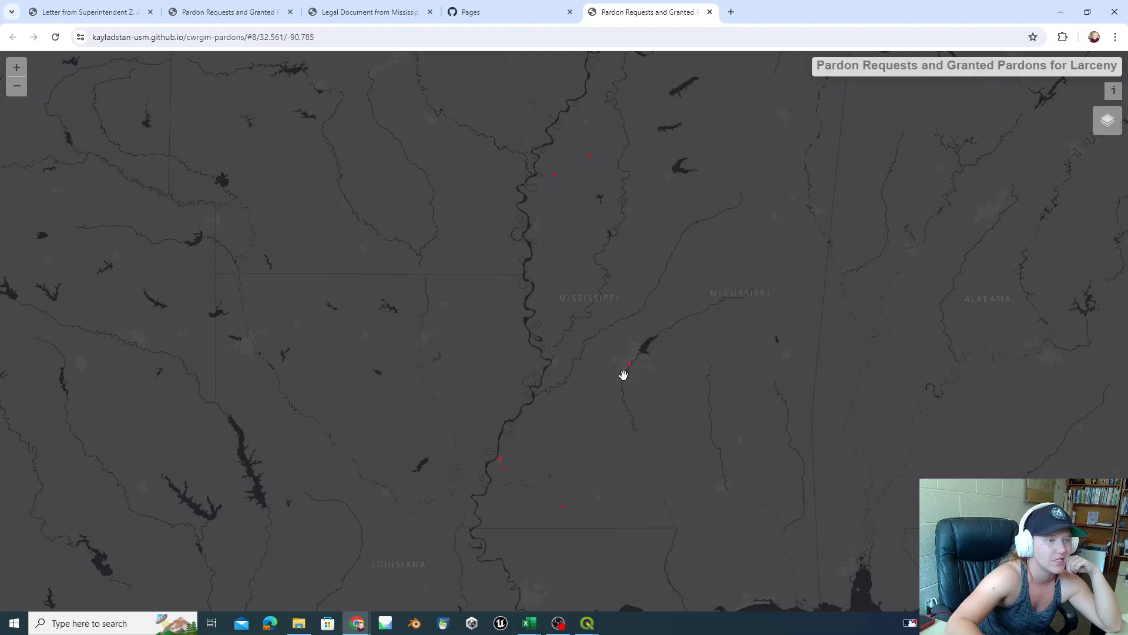
pyautogui.moveTo(628, 369)
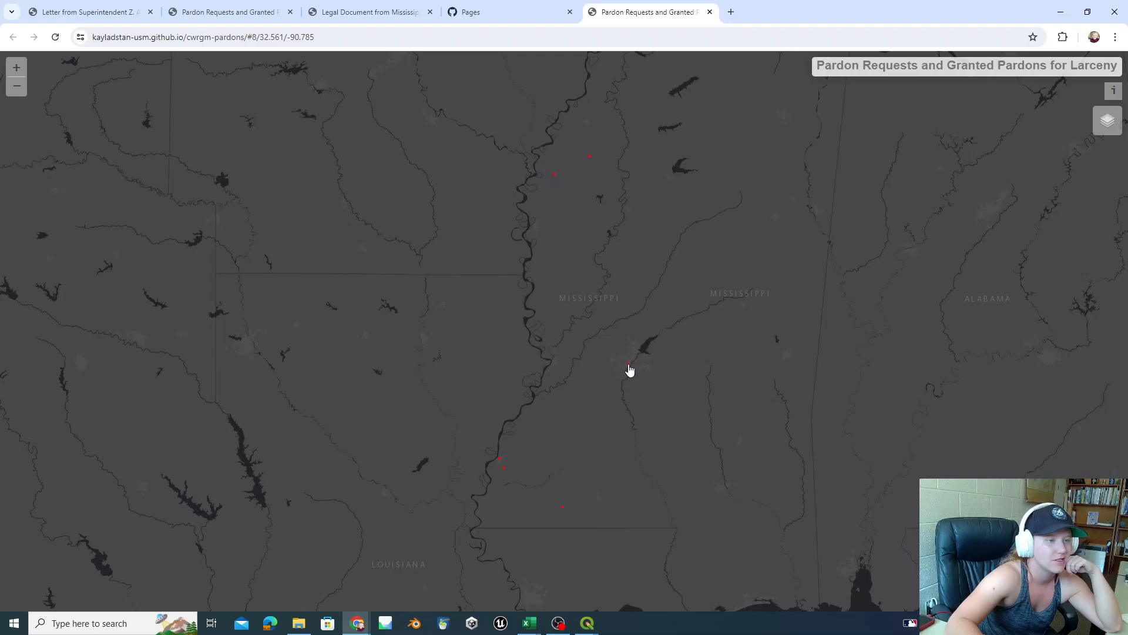
pyautogui.click(629, 363)
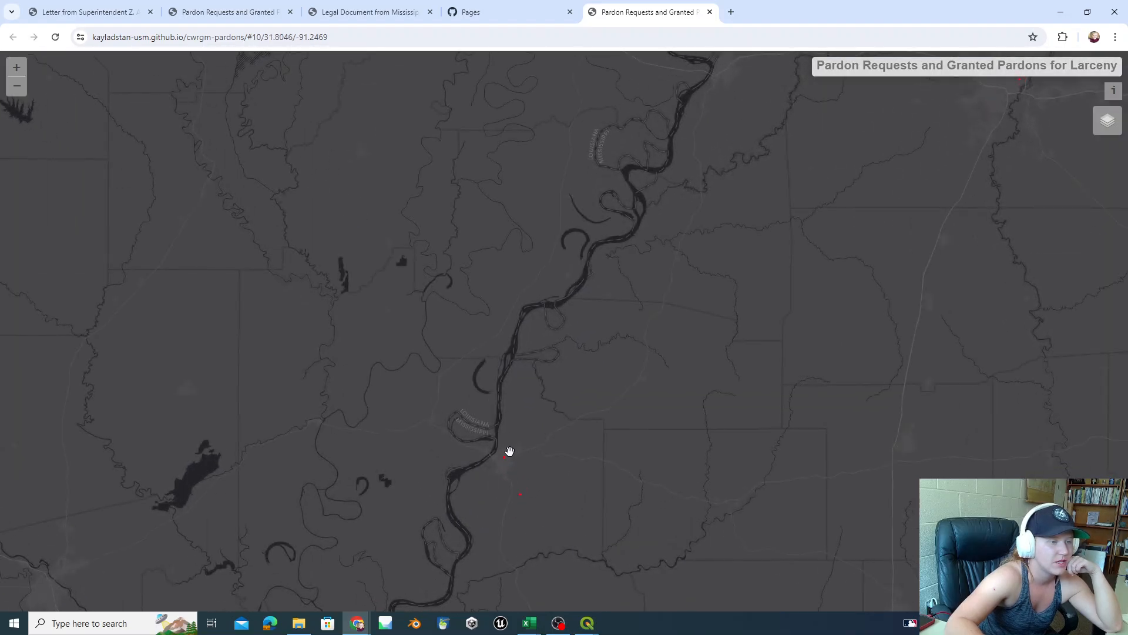
pyautogui.click(503, 461)
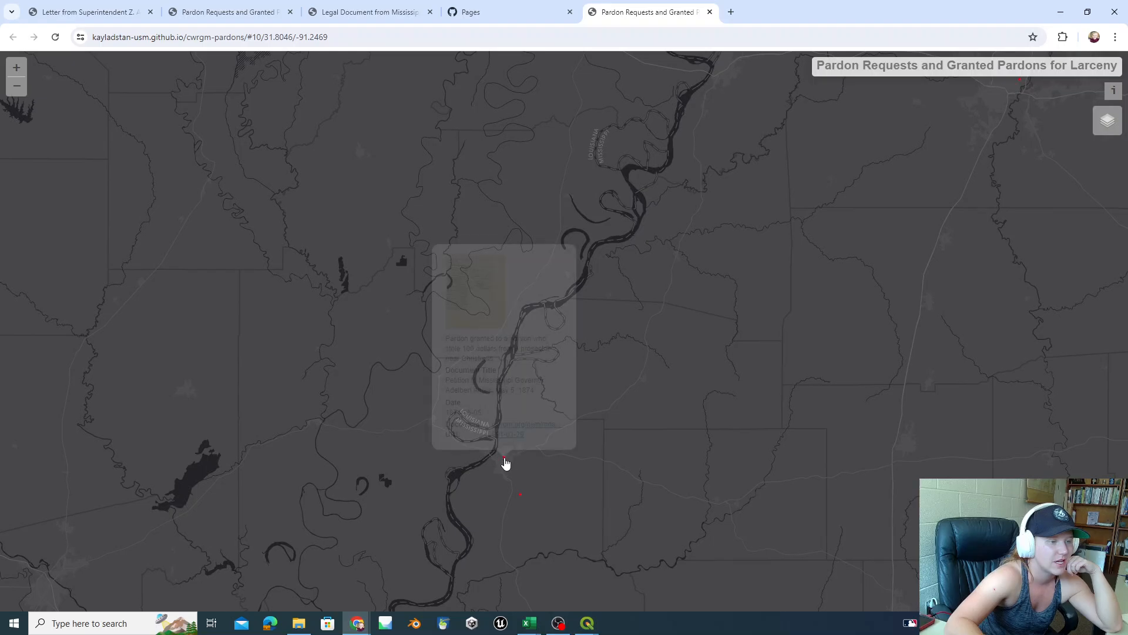
pyautogui.click(504, 464)
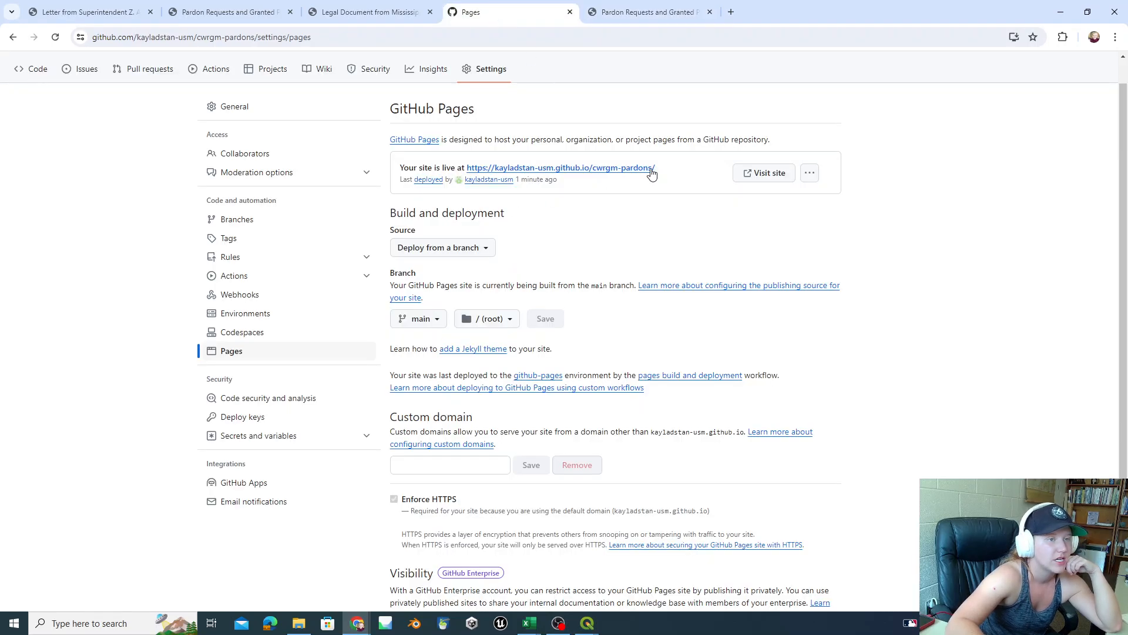
pyautogui.doubleClick(560, 167)
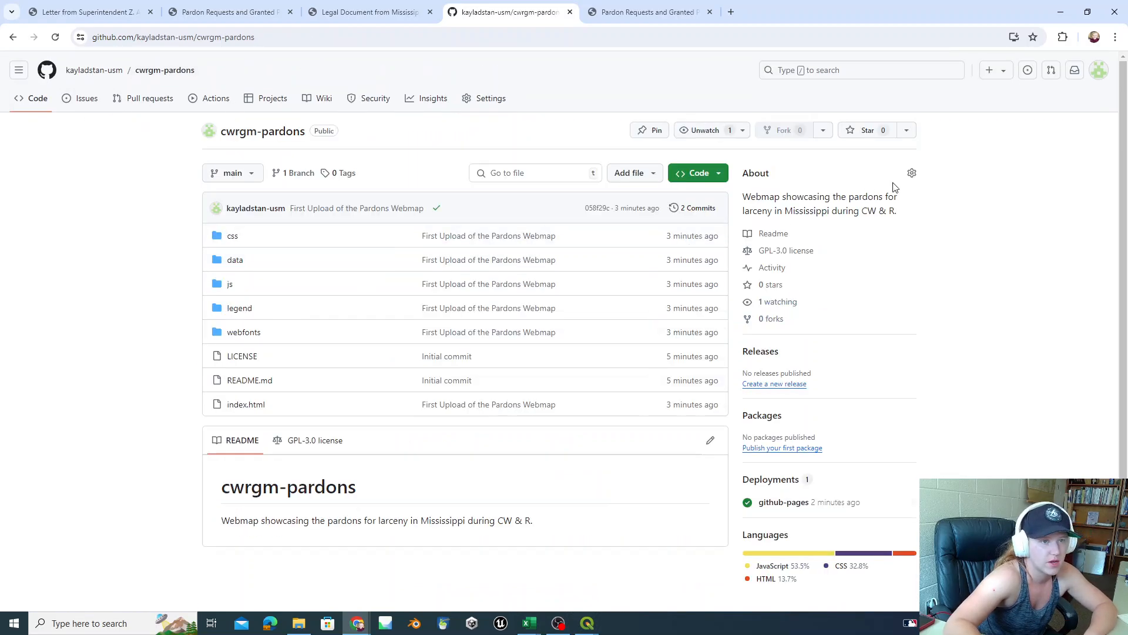
pyautogui.click(910, 173)
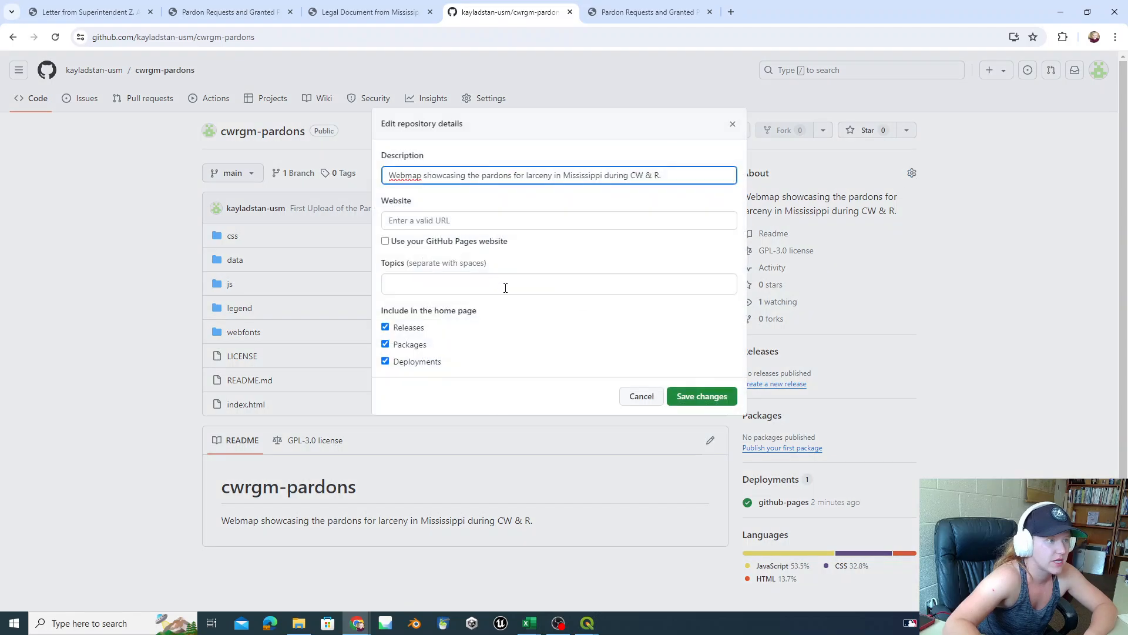
pyautogui.write('https://kayladstan-usm.github.io/cwrgm-pardons/')
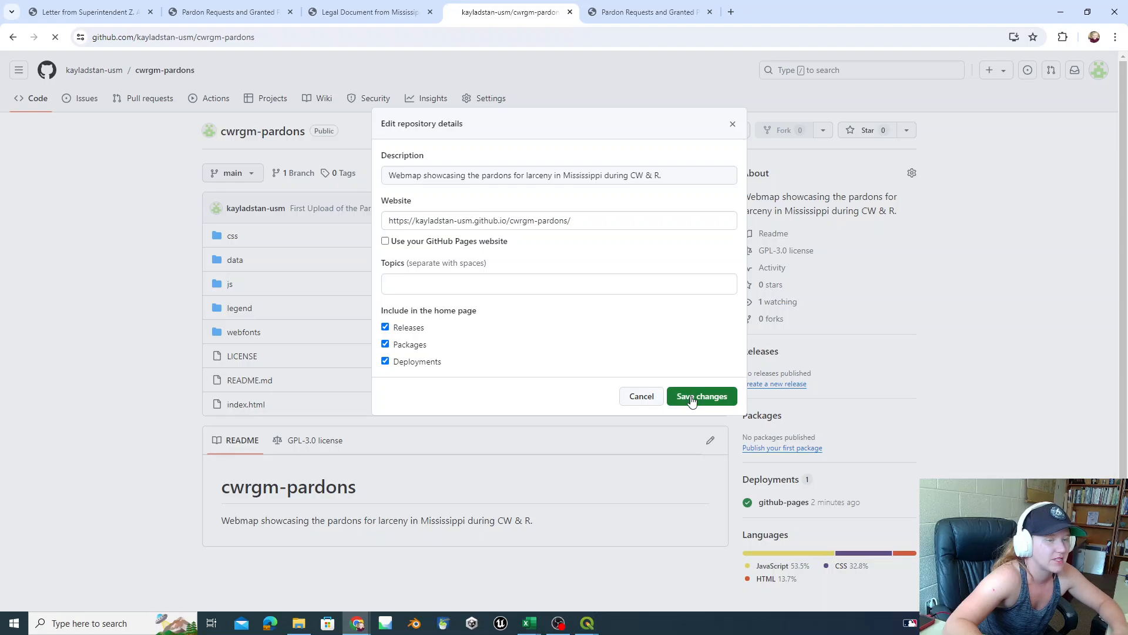
pyautogui.click(701, 396)
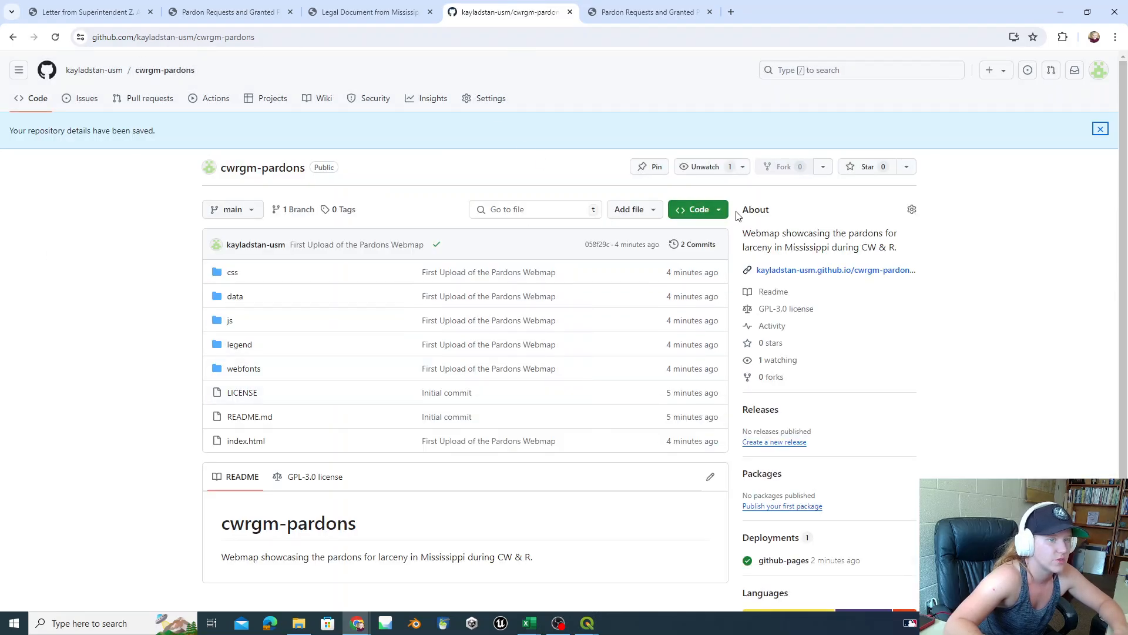
pyautogui.moveTo(845, 276)
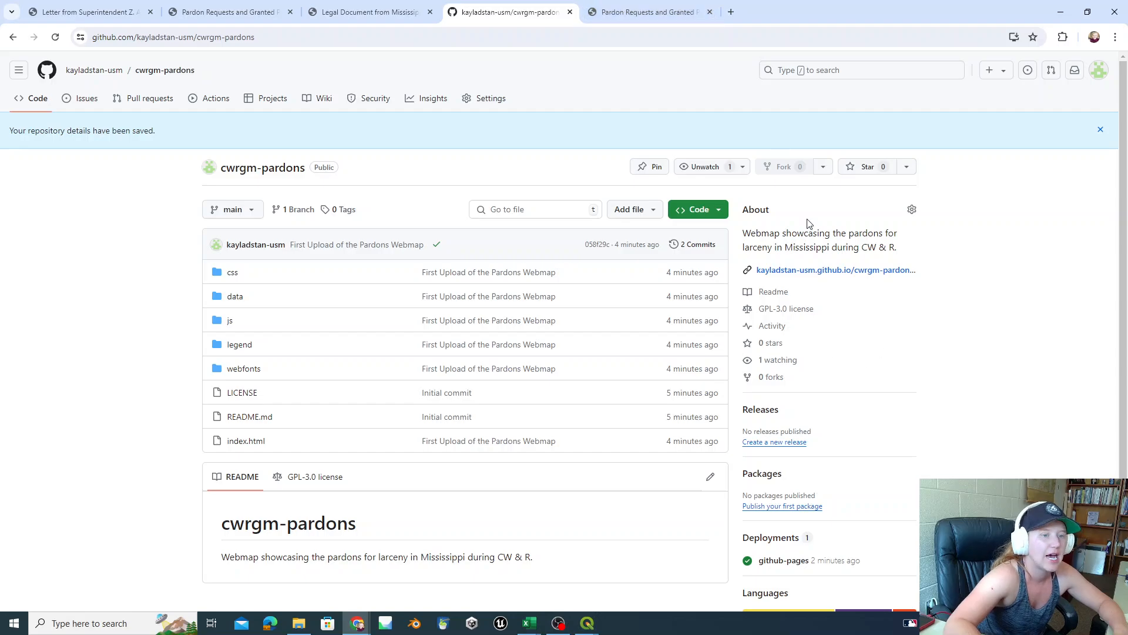
pyautogui.scroll(-3)
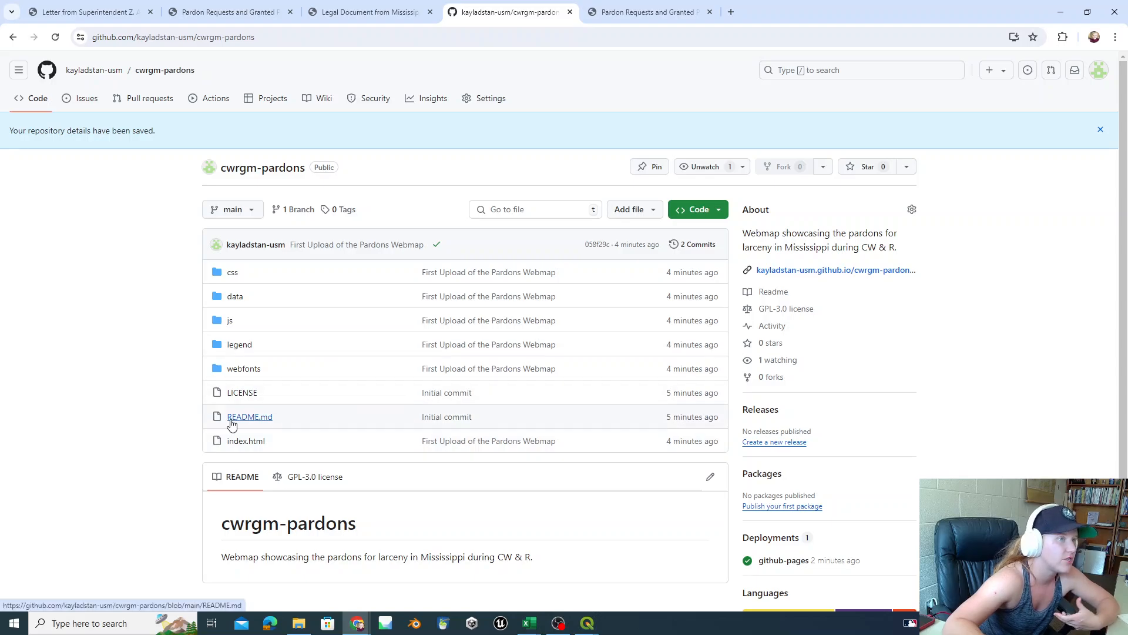
# - Add 'All of my descriptions and metadata' to the README and commit it to main
pyautogui.scroll(-3)
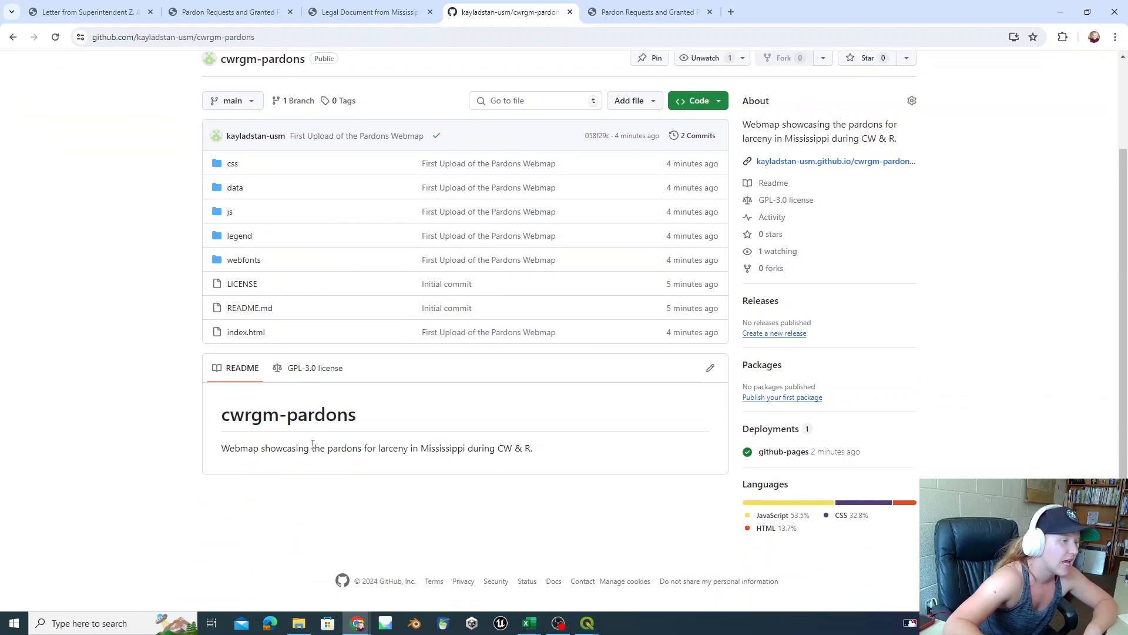
pyautogui.moveTo(288, 415)
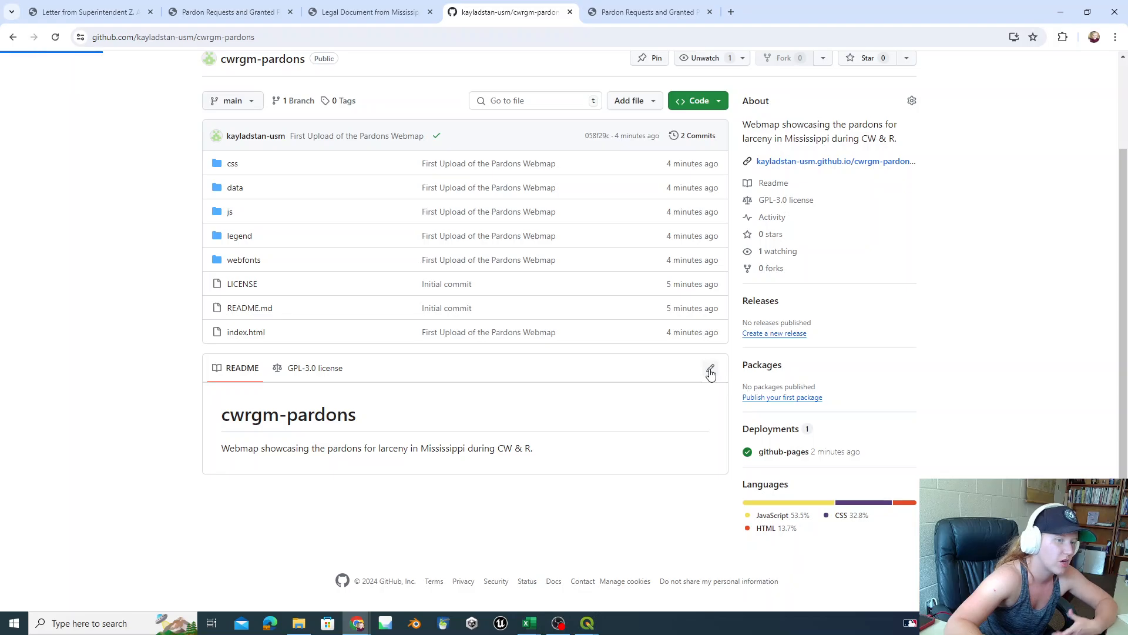
pyautogui.click(710, 373)
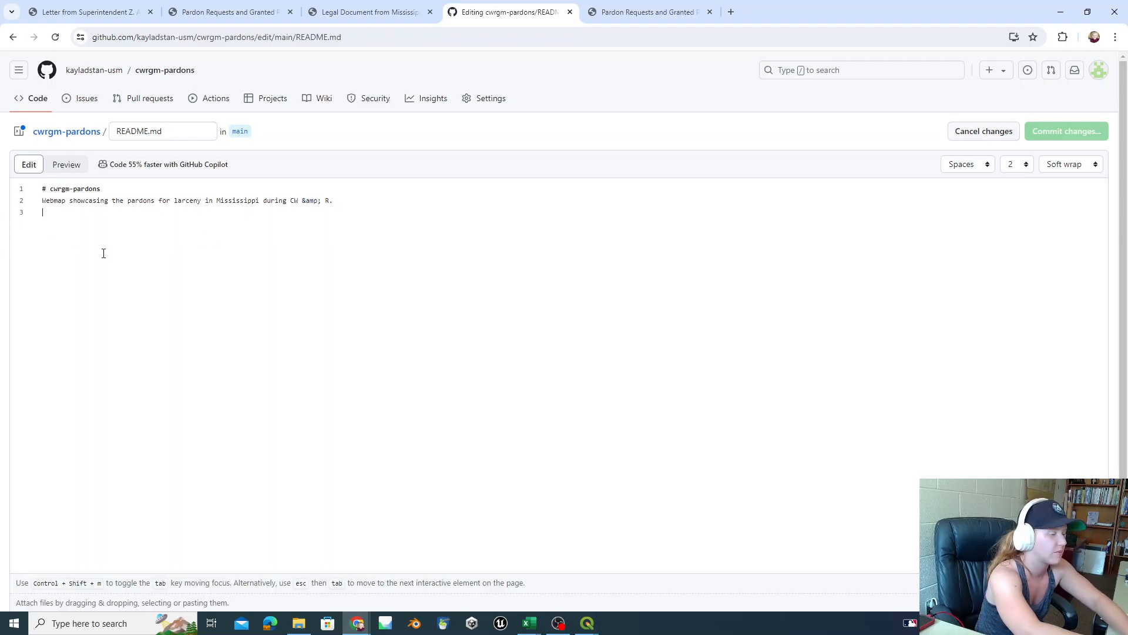
pyautogui.write('All of my descri')
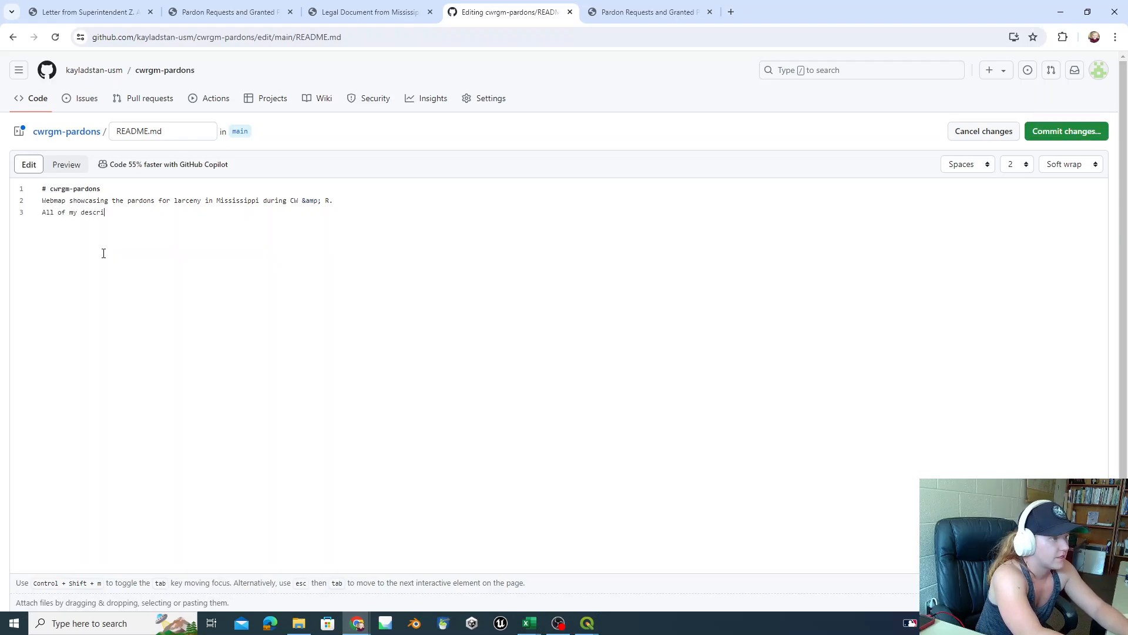
pyautogui.write('ptions and me')
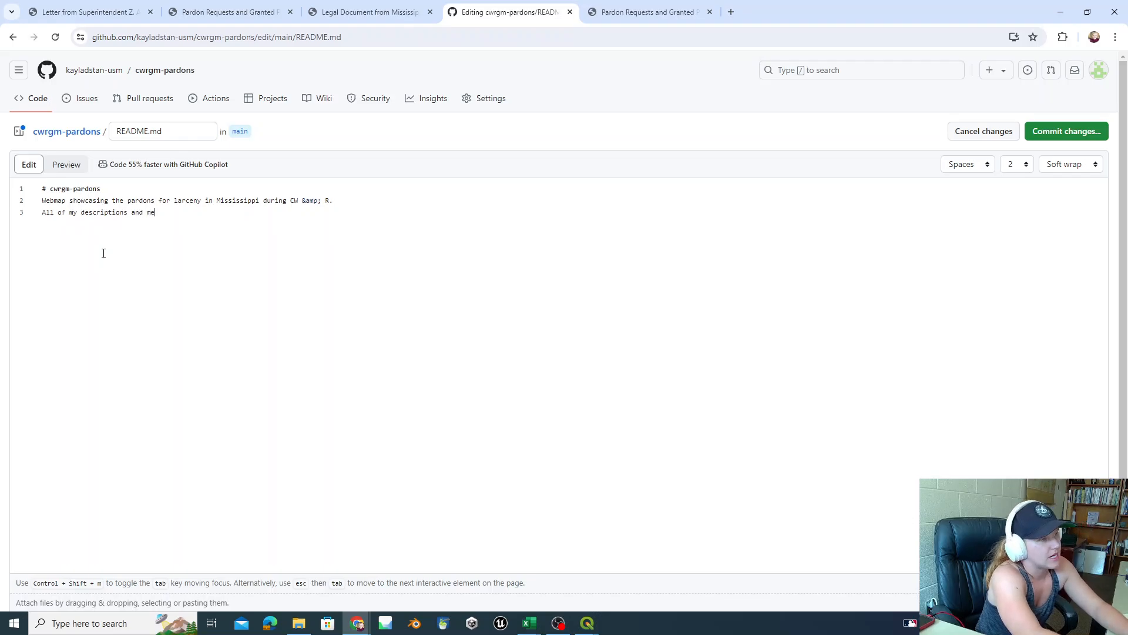
pyautogui.write('taga')
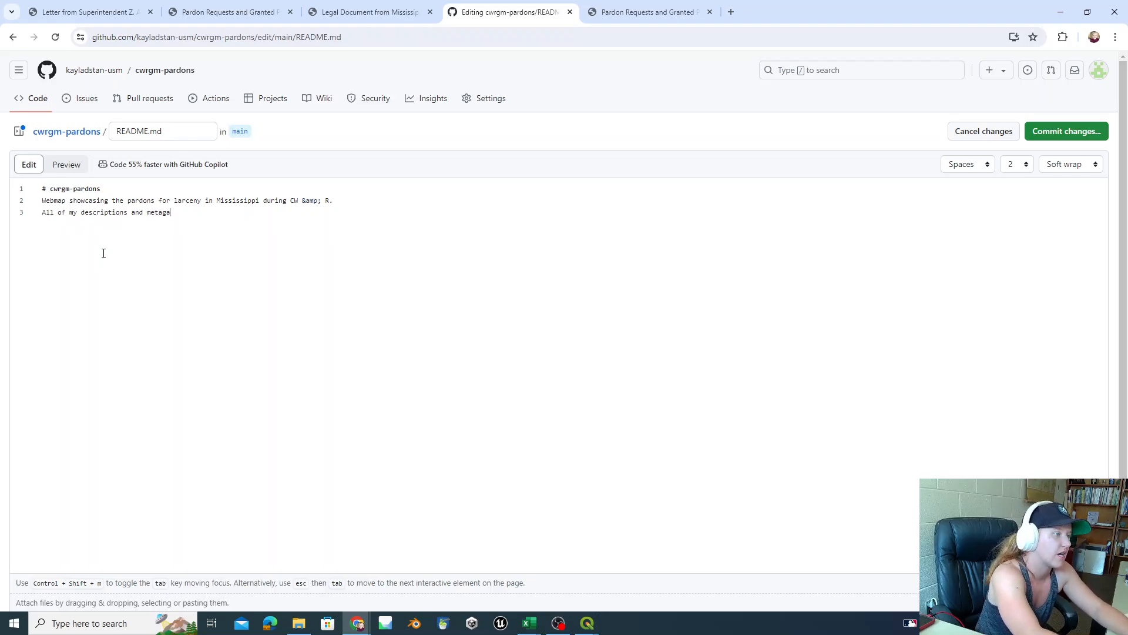
pyautogui.write('data')
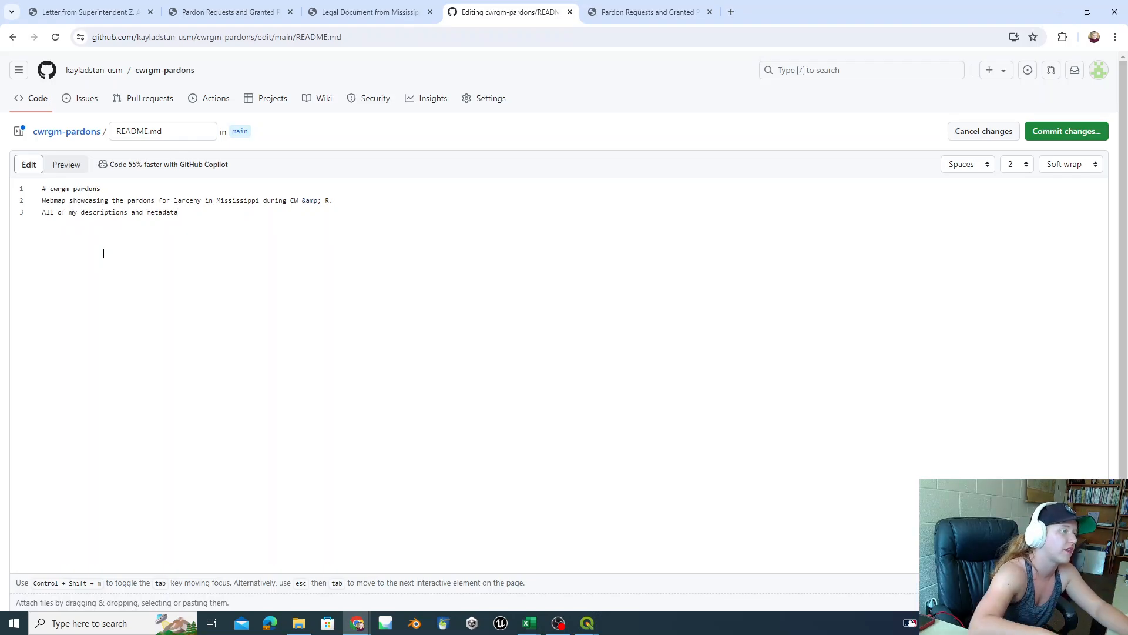
pyautogui.click(1065, 131)
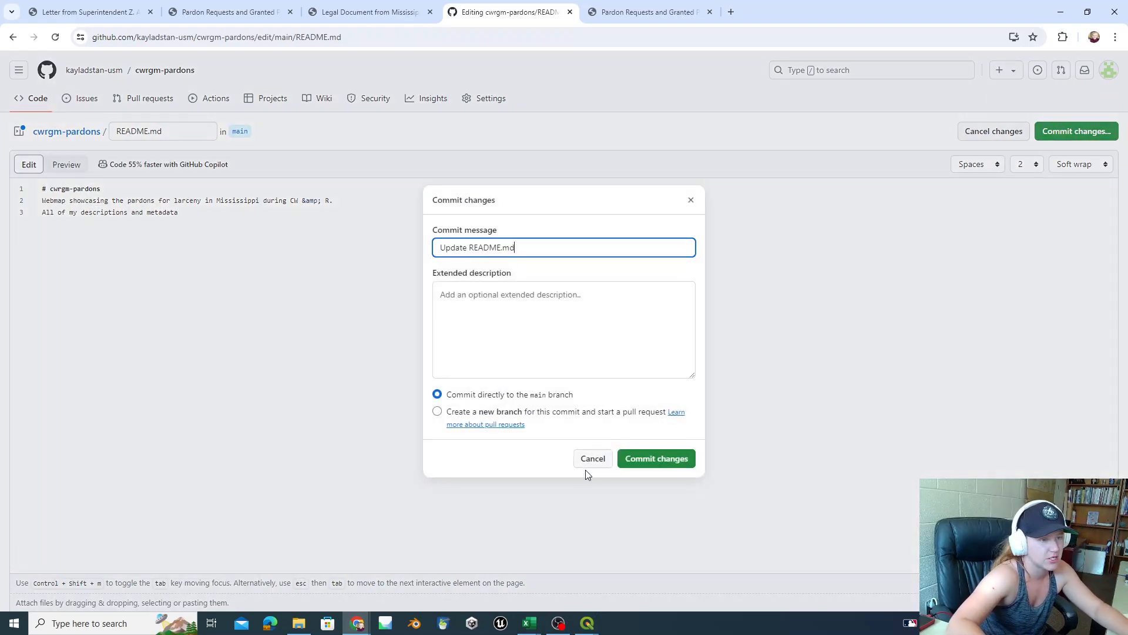
pyautogui.click(655, 459)
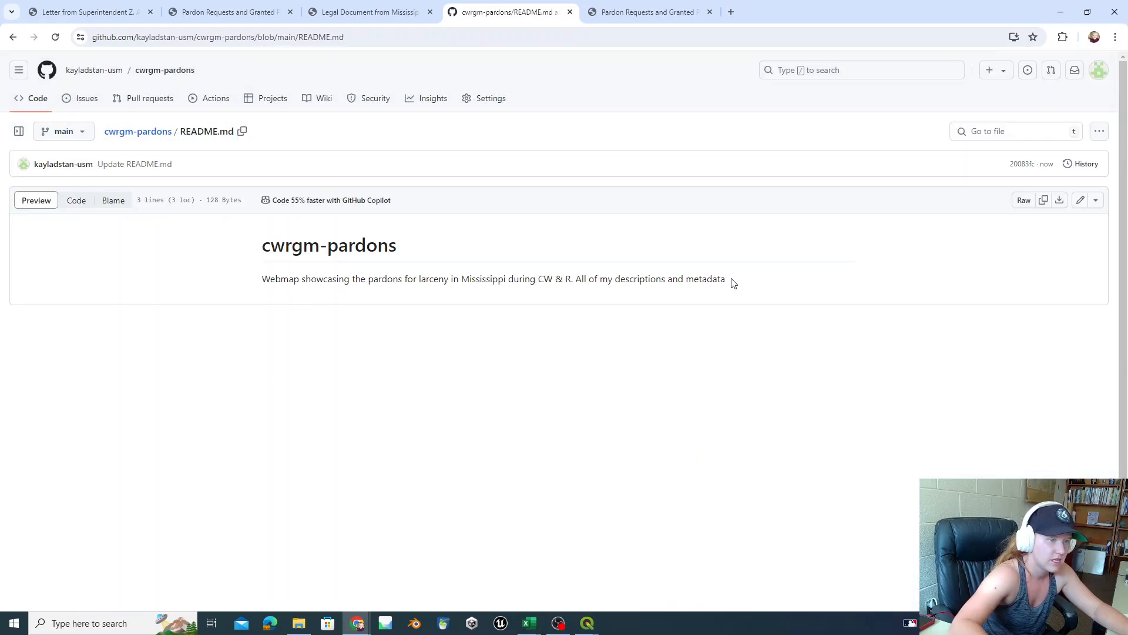
pyautogui.moveTo(574, 279); pyautogui.dragTo(725, 279)
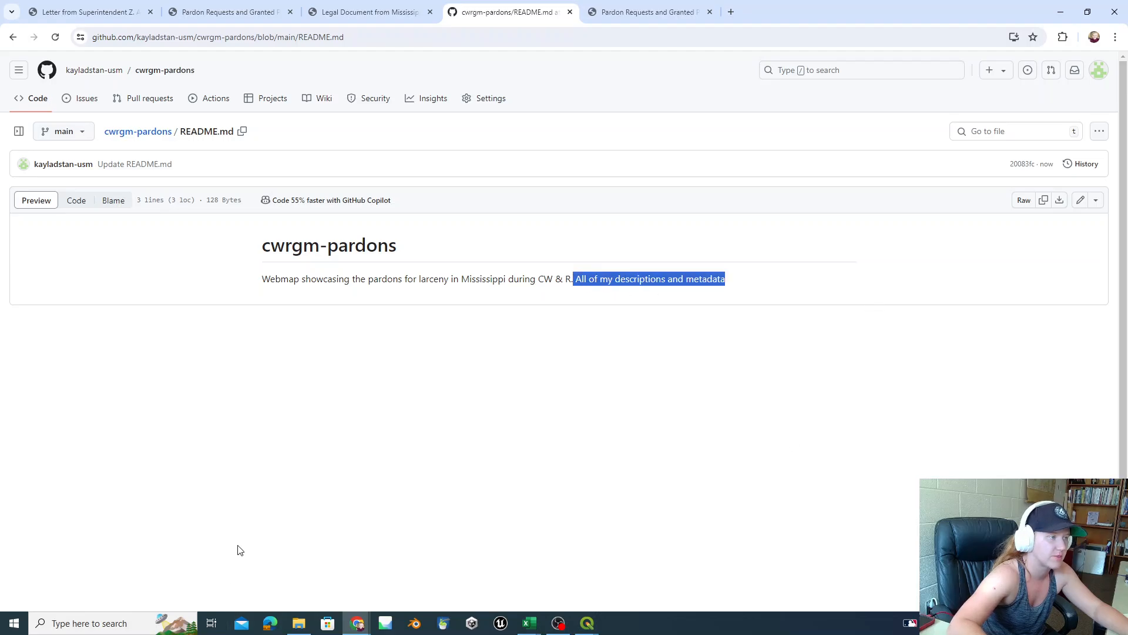